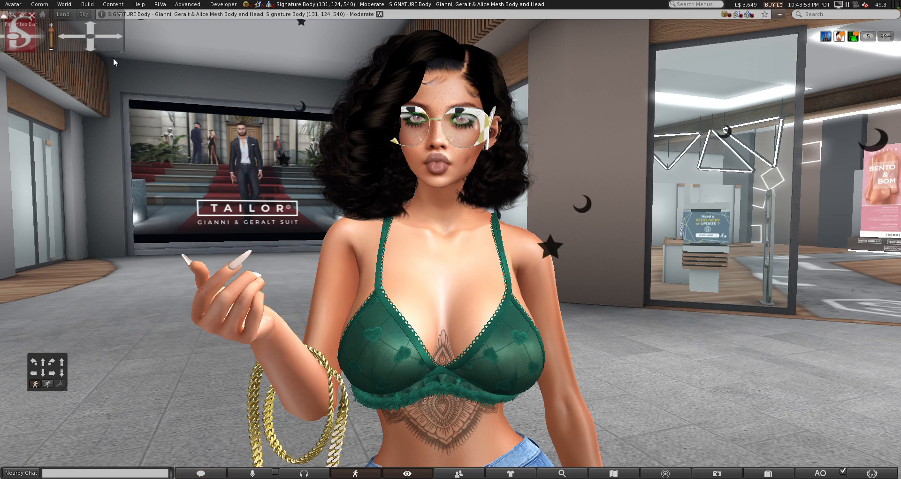
pyautogui.moveTo(760, 137)
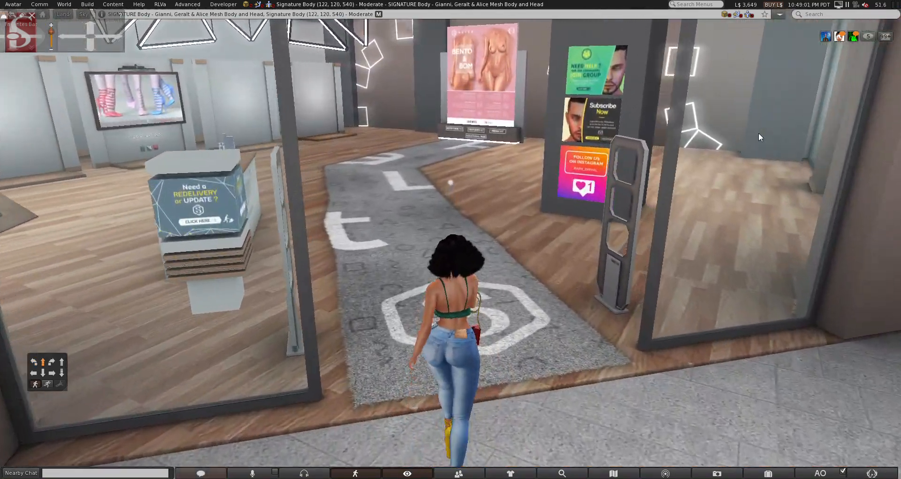
# - Walk the avatar forward down the store aisle toward the Miley mini dress vendor
pyautogui.press('W')
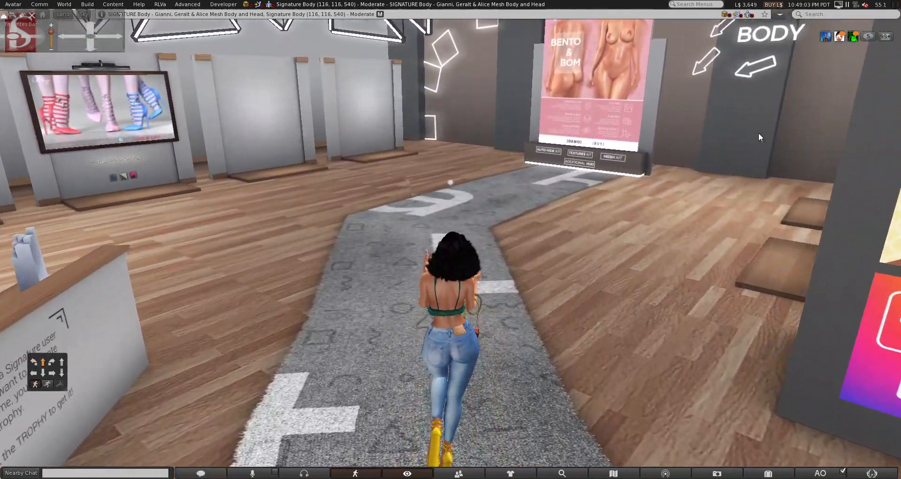
pyautogui.press('W')
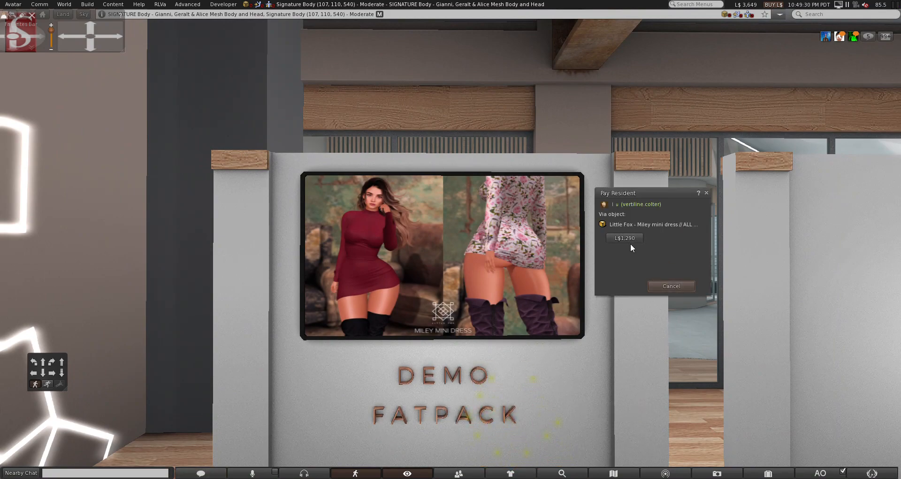
# - Reset the camera from the SIGNATURE body poster back onto the avatar
pyautogui.click(671, 286)
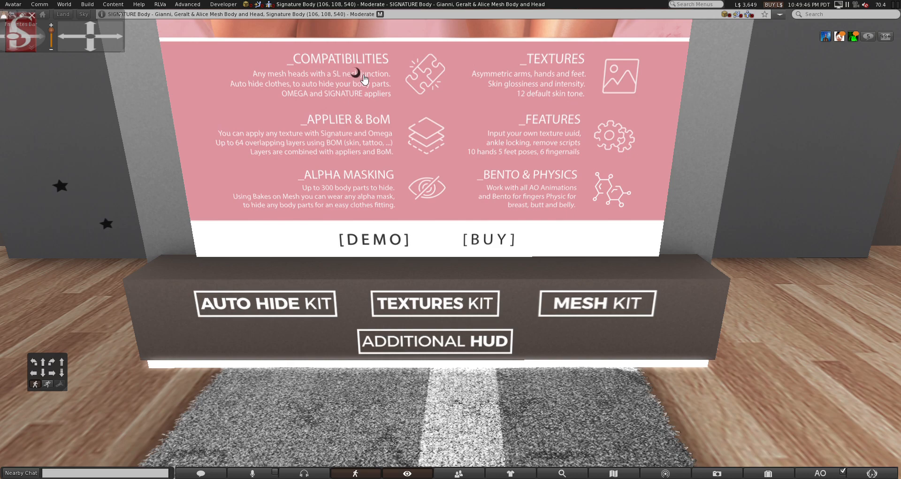
pyautogui.moveTo(292, 95)
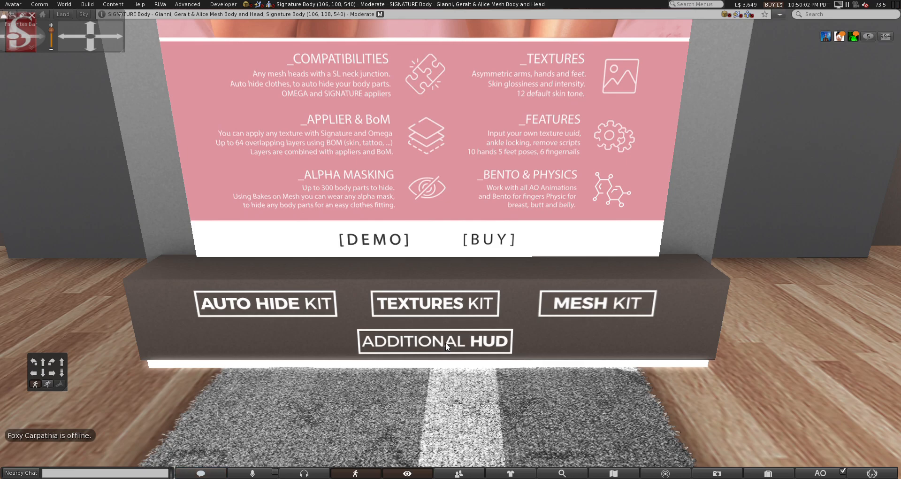
pyautogui.moveTo(404, 326)
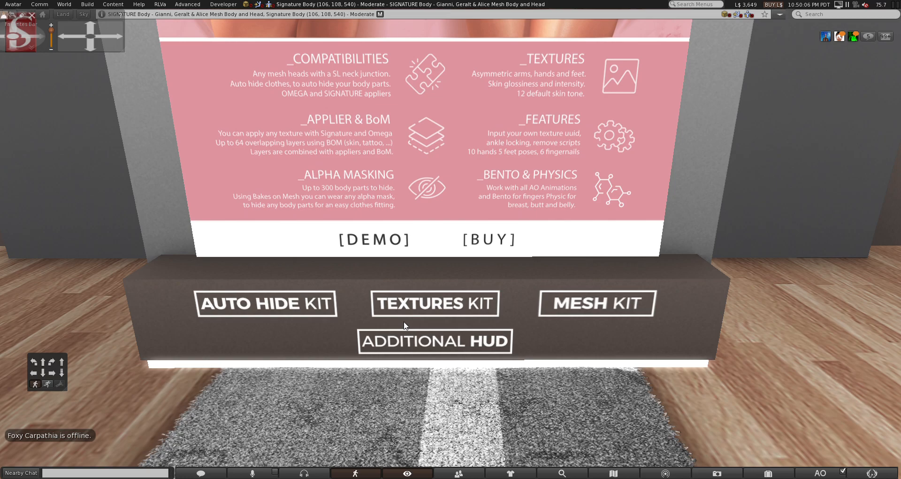
pyautogui.moveTo(354, 238)
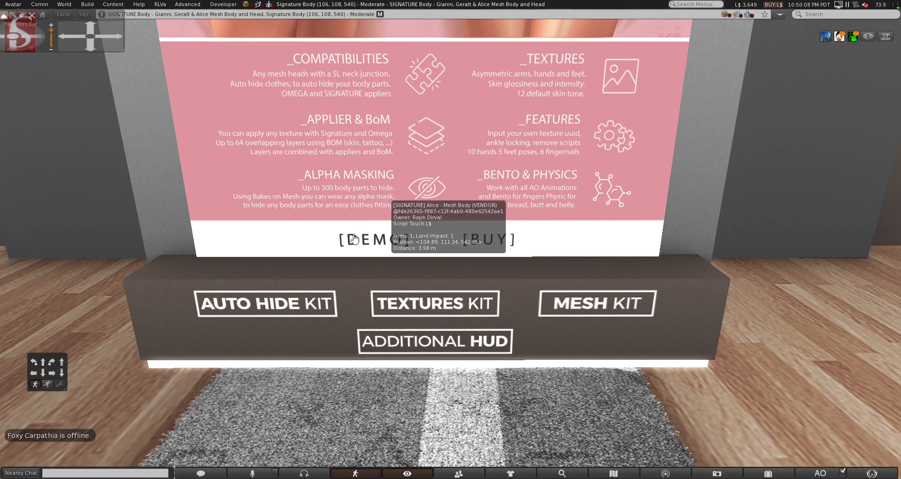
pyautogui.moveTo(273, 423)
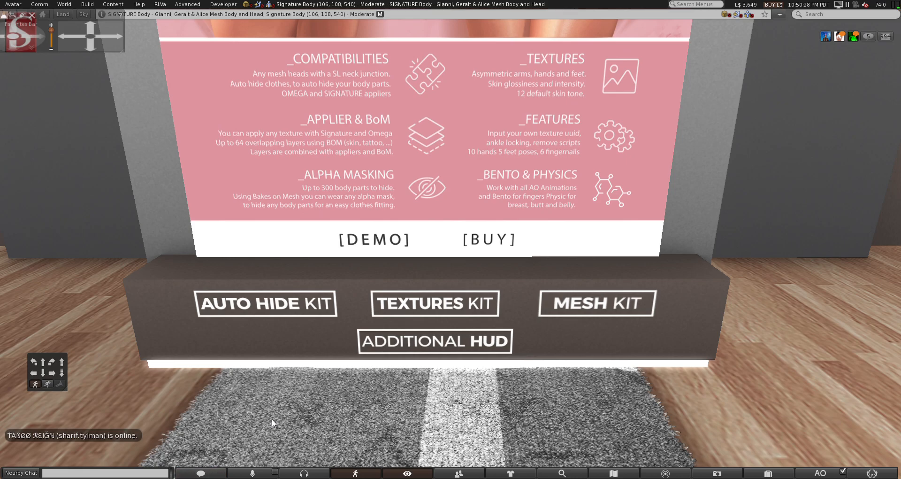
pyautogui.moveTo(872, 416)
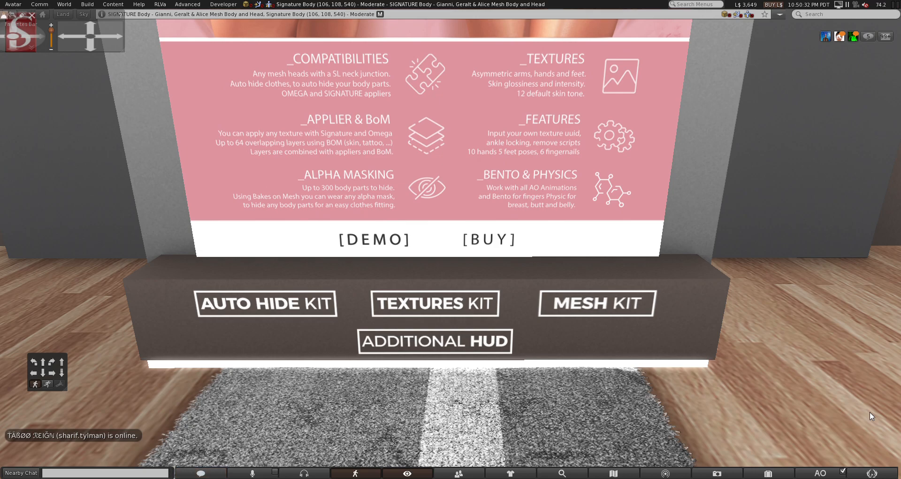
pyautogui.moveTo(701, 283)
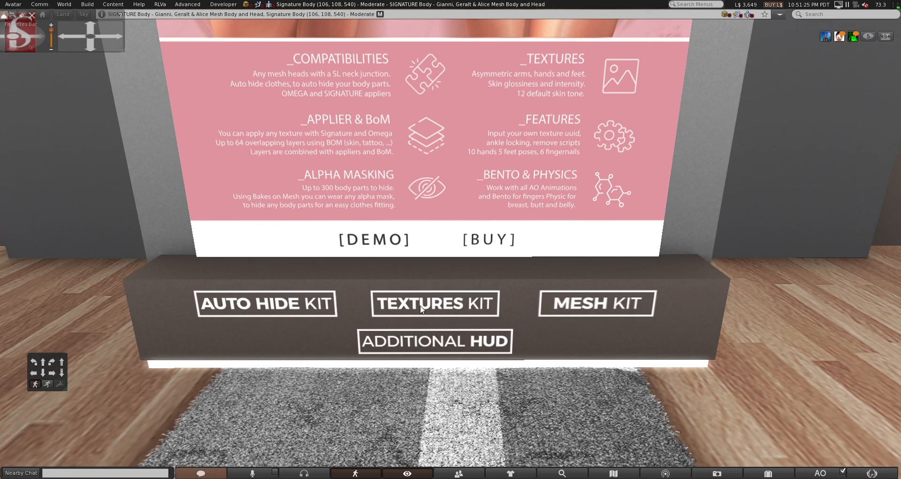
pyautogui.moveTo(36, 121)
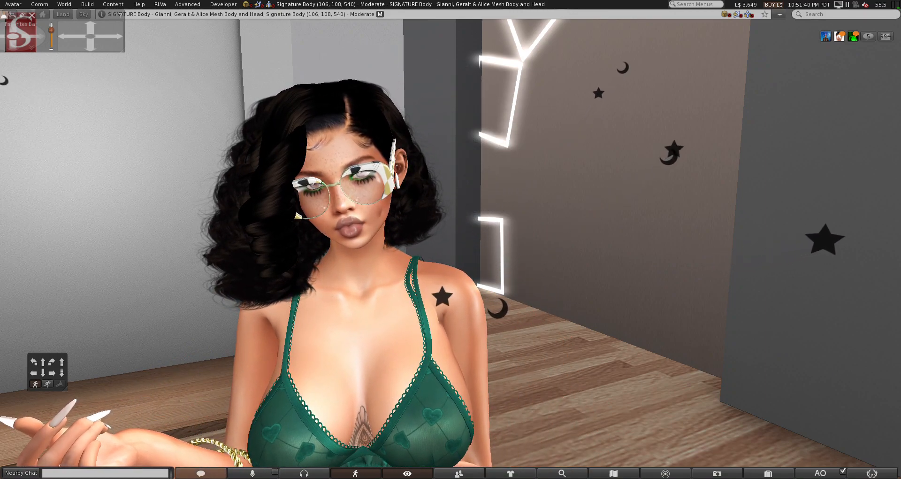
# - Open Inventory, clear its search filter, collapse Clothing and Outfits, and expand Textures
pyautogui.click(13, 4)
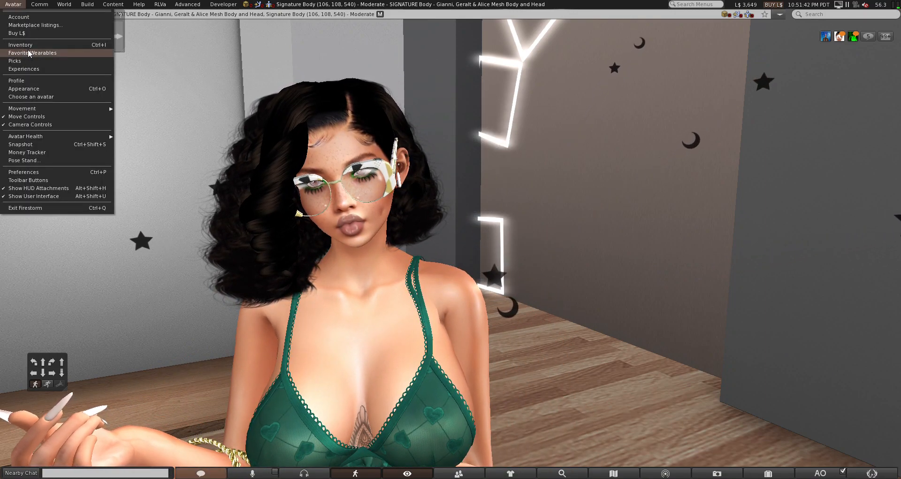
pyautogui.click(20, 45)
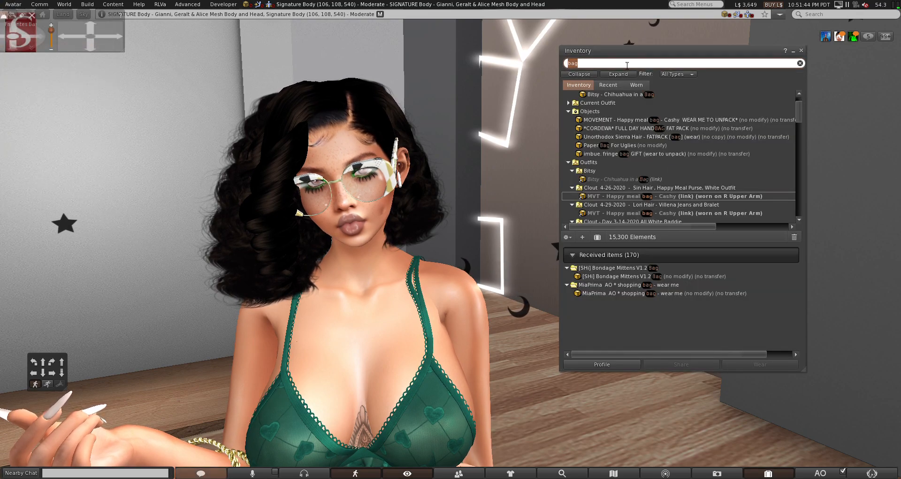
pyautogui.click(799, 63)
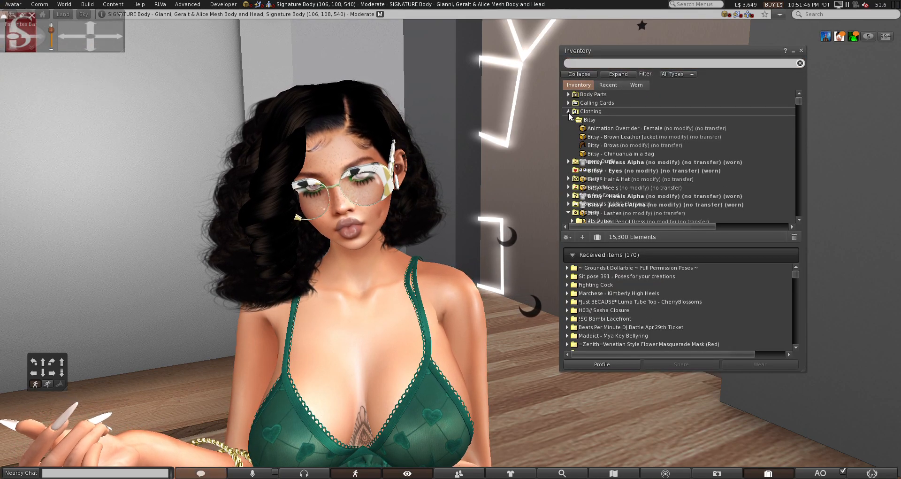
pyautogui.click(568, 110)
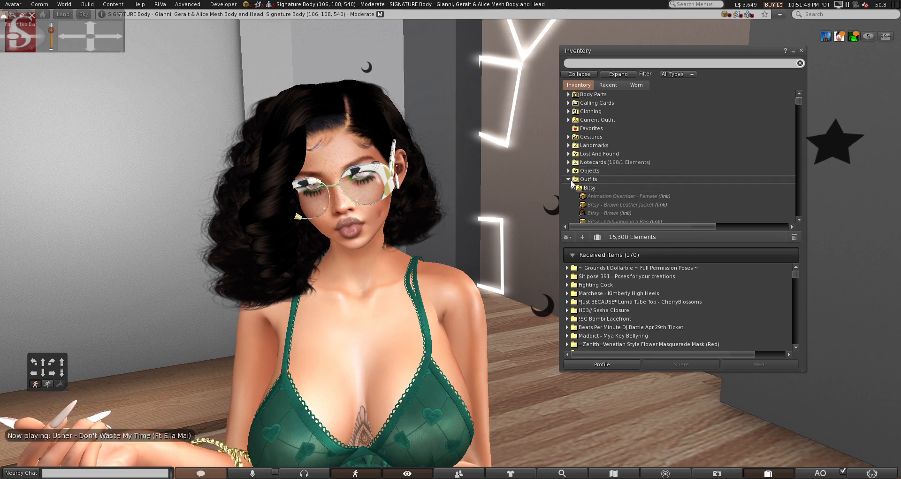
pyautogui.click(568, 179)
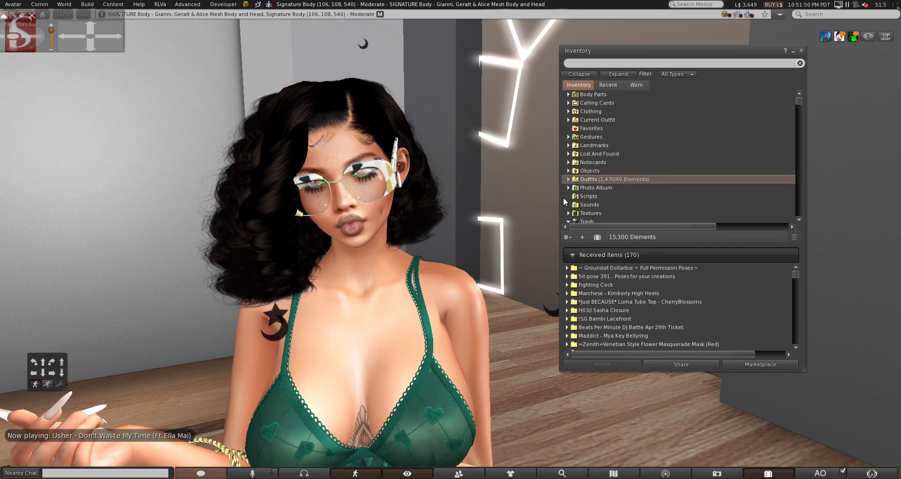
pyautogui.click(568, 213)
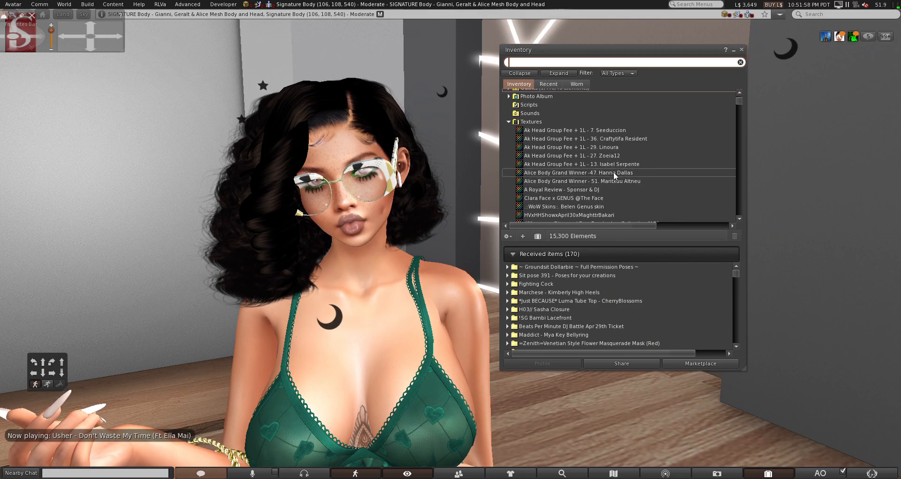
pyautogui.doubleClick(580, 172)
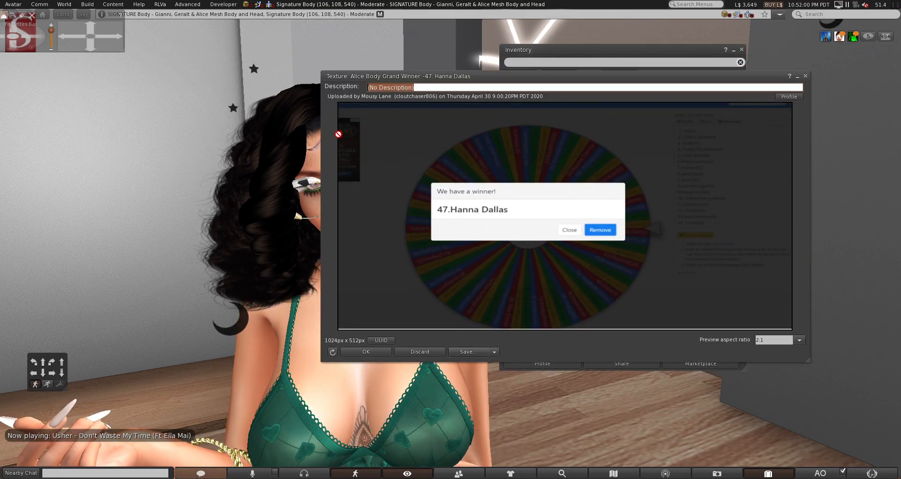
pyautogui.moveTo(529, 167)
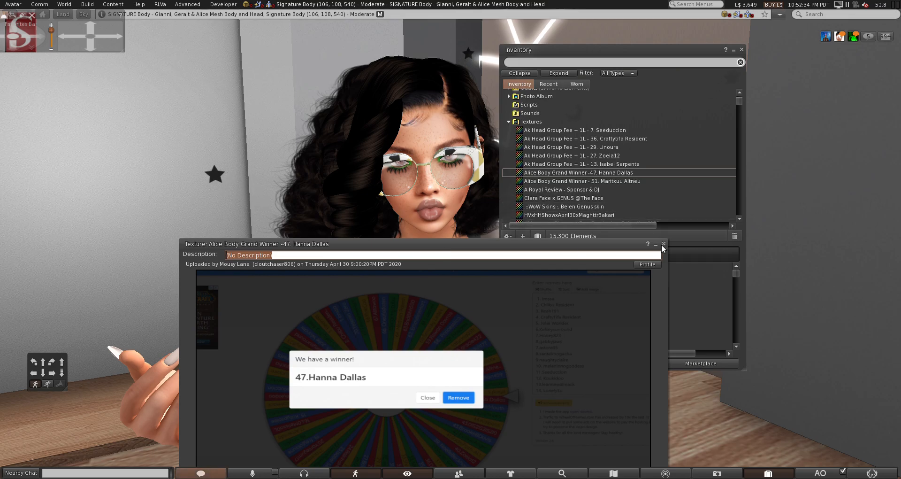
pyautogui.click(663, 244)
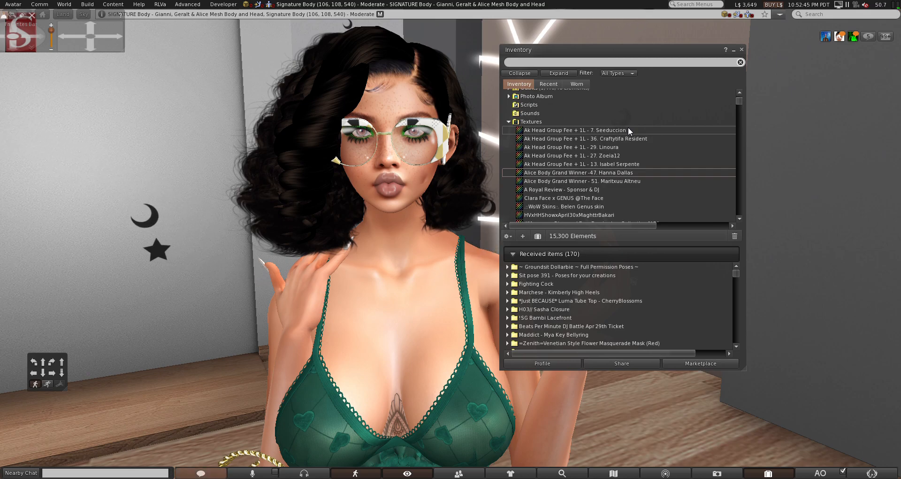
pyautogui.moveTo(634, 187)
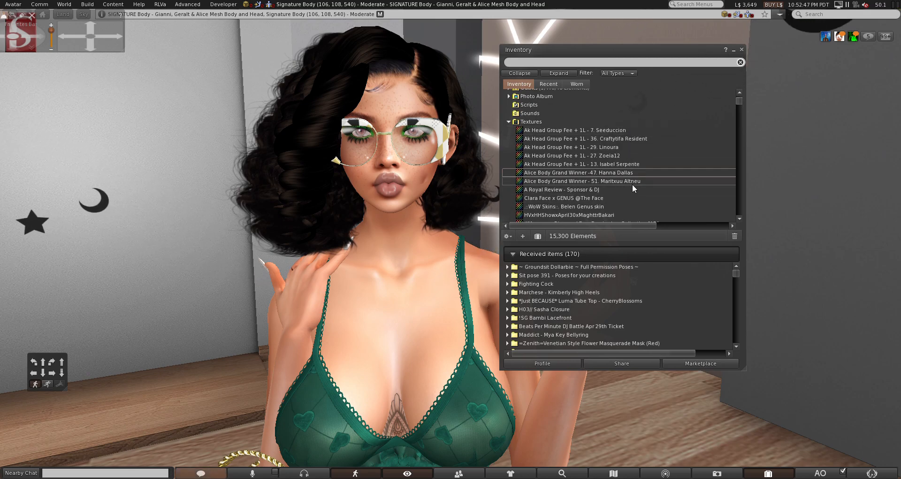
pyautogui.doubleClick(582, 180)
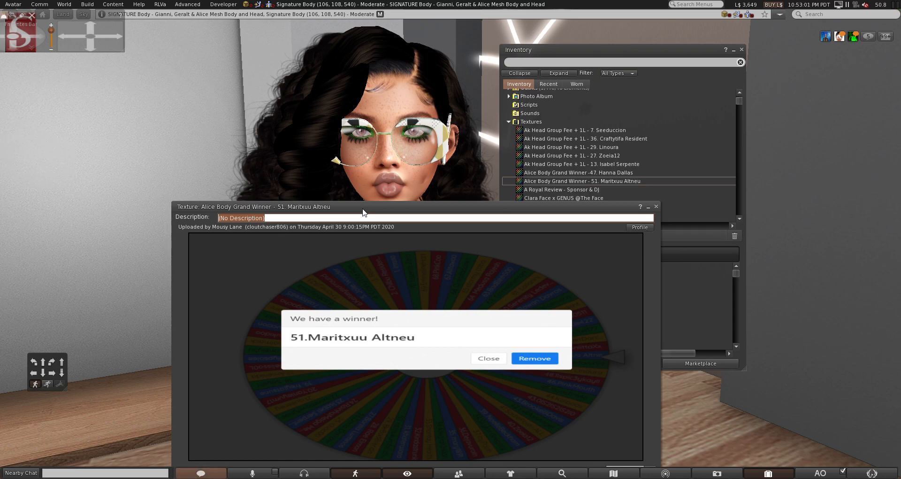
pyautogui.moveTo(582, 185)
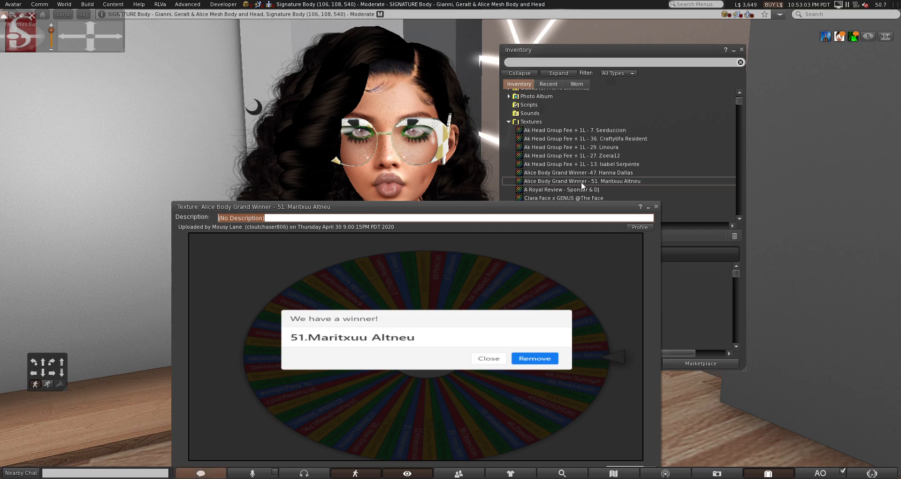
pyautogui.click(488, 358)
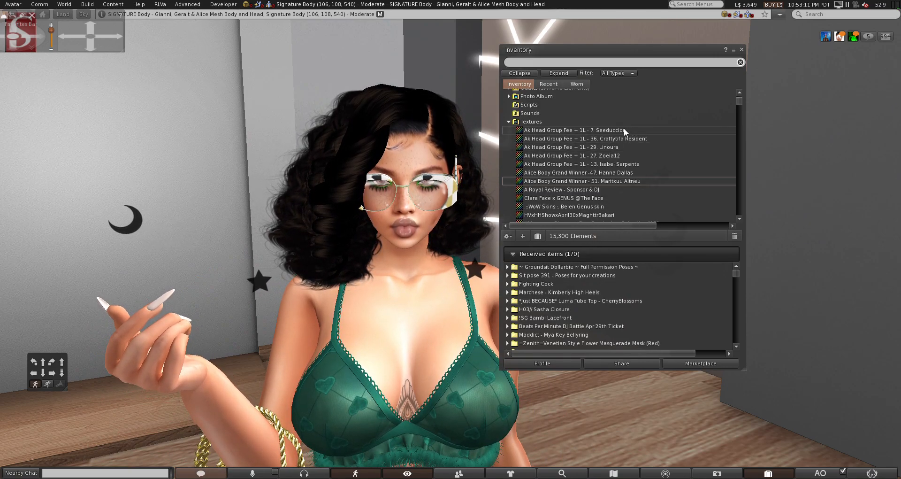
# - Open the #7 winner snapshot texture, then show joined groups and open Firestorm Search
pyautogui.doubleClick(574, 130)
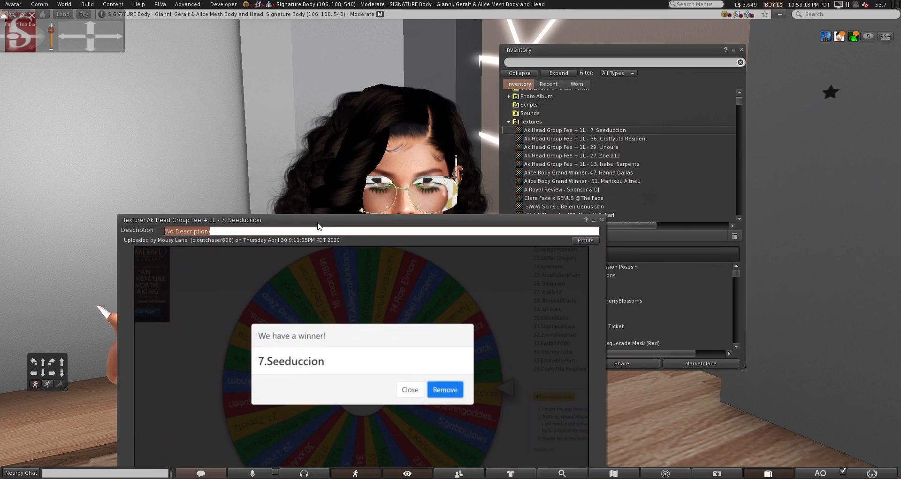
pyautogui.rightClick(575, 130)
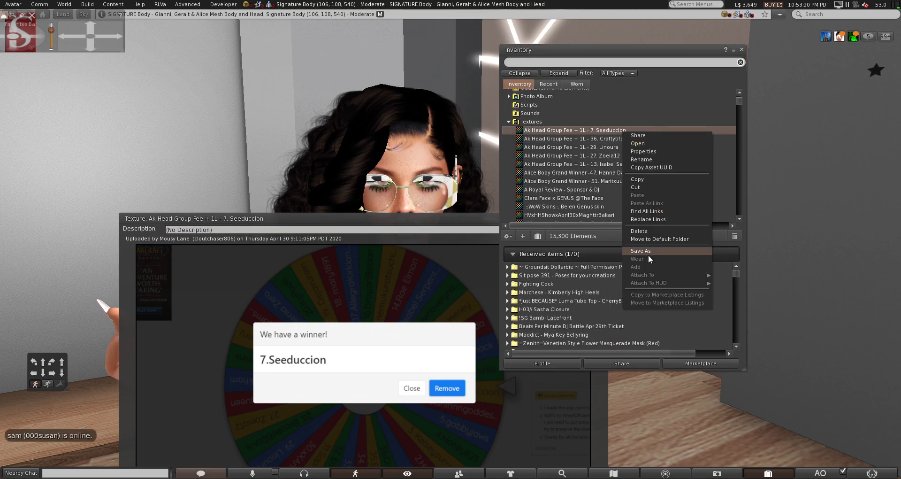
pyautogui.moveTo(642, 151)
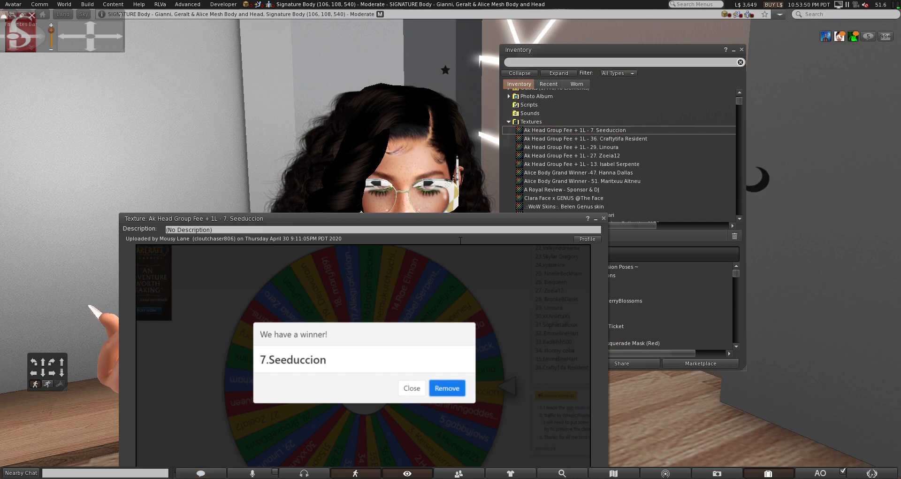
pyautogui.moveTo(92, 313)
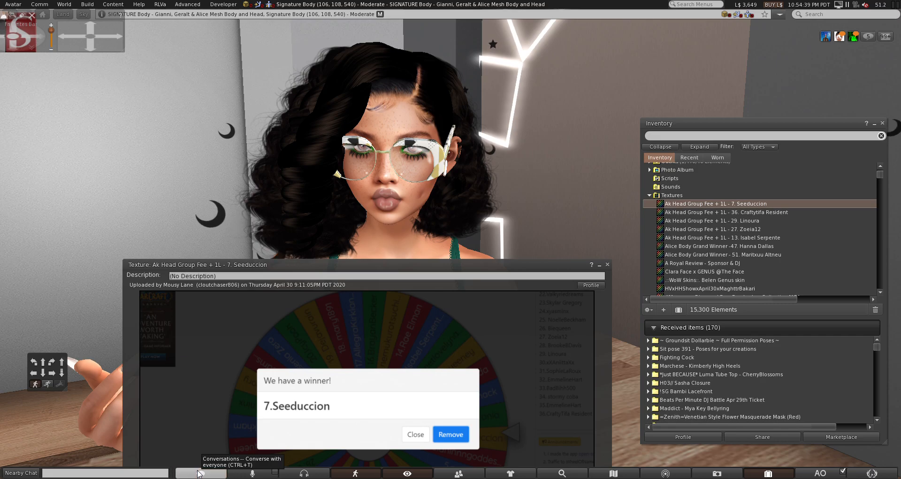
pyautogui.moveTo(291, 126)
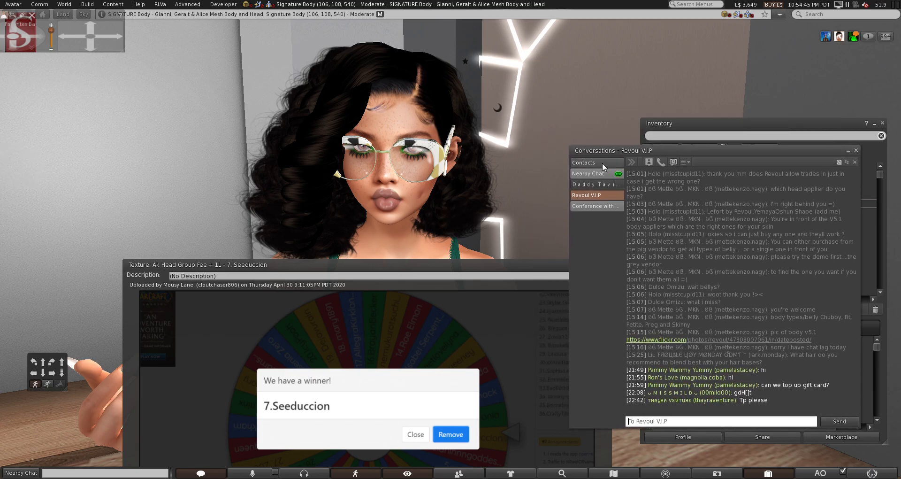
pyautogui.click(583, 162)
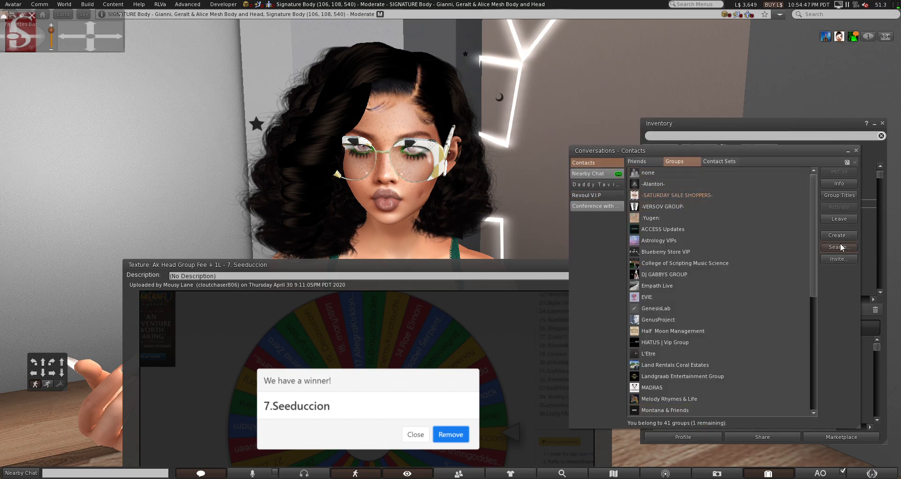
pyautogui.click(839, 247)
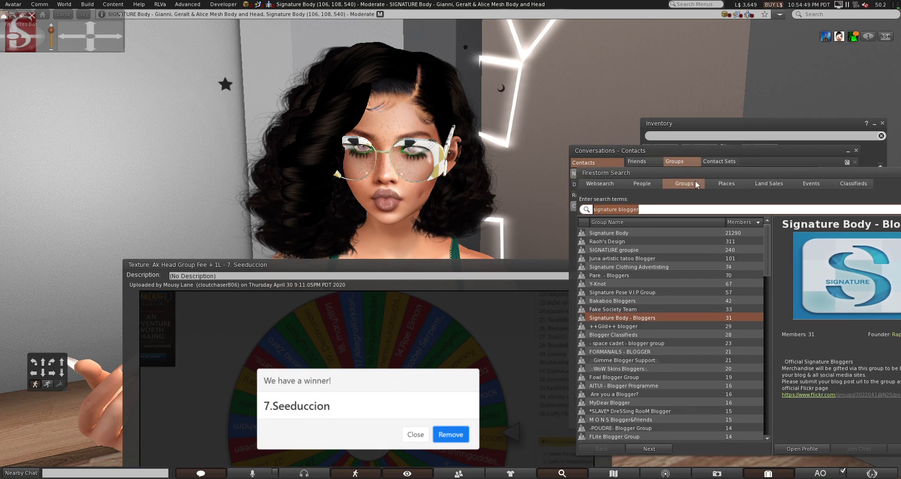
pyautogui.click(642, 182)
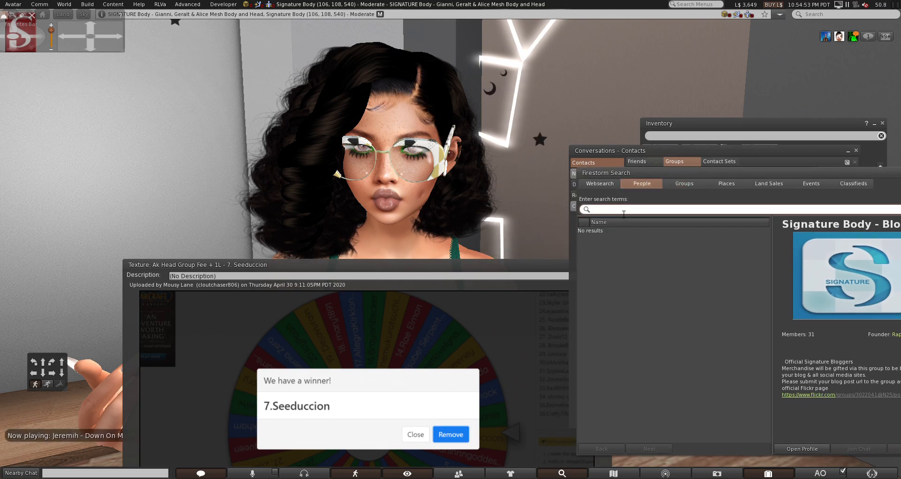
pyautogui.write('seeduccion')
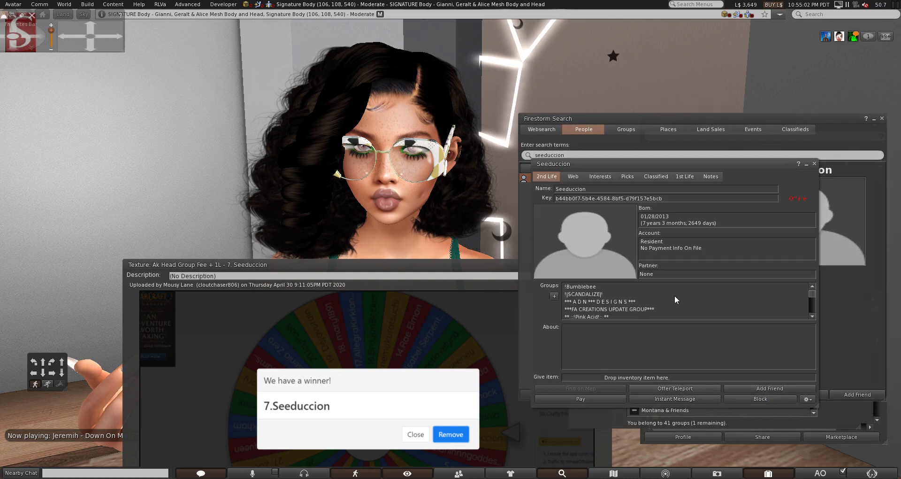
pyautogui.click(675, 399)
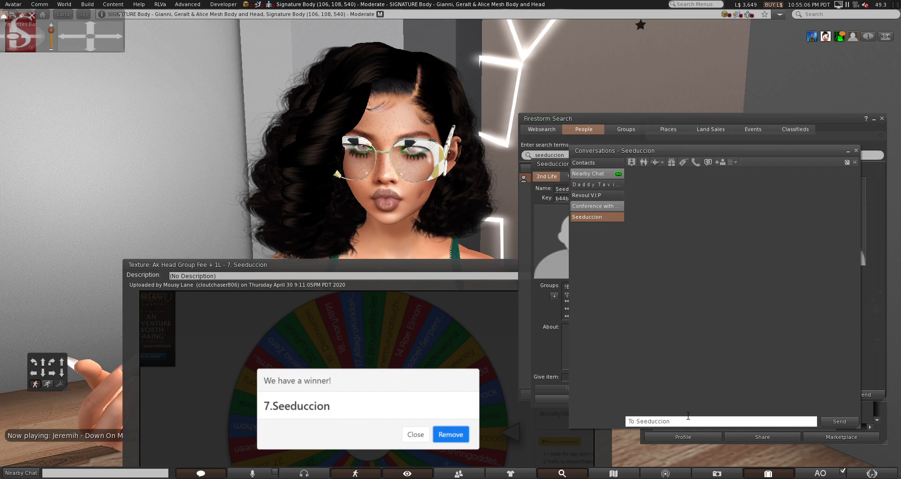
# - Type 'Hi, and you are one of the winners of the' into Seeduccion's IM
pyautogui.write("Hi, it's Mousy")
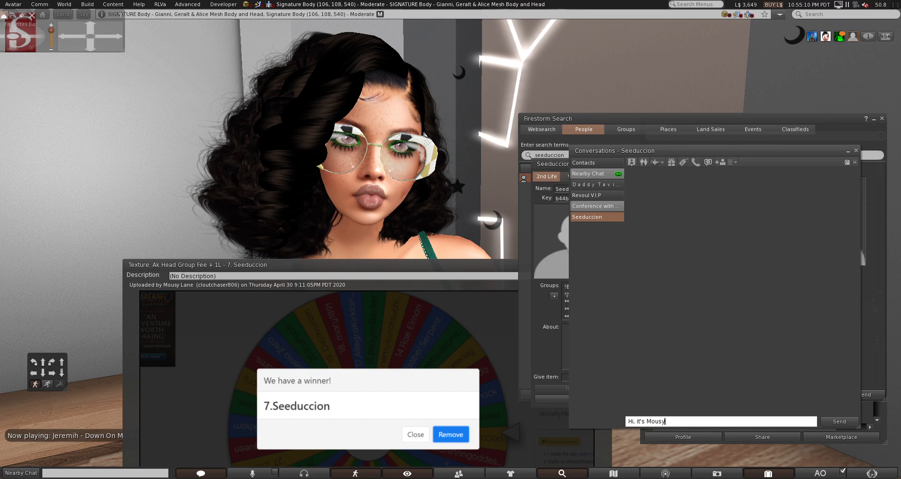
pyautogui.write('and you')
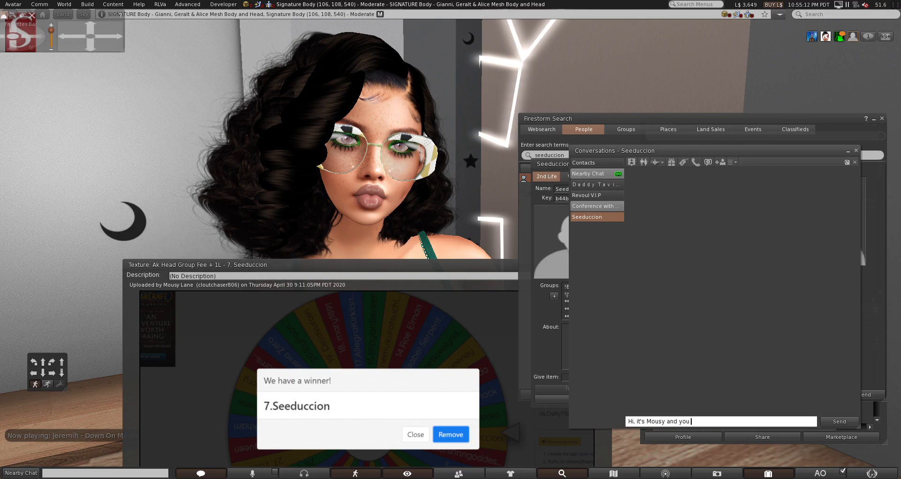
pyautogui.write('hav')
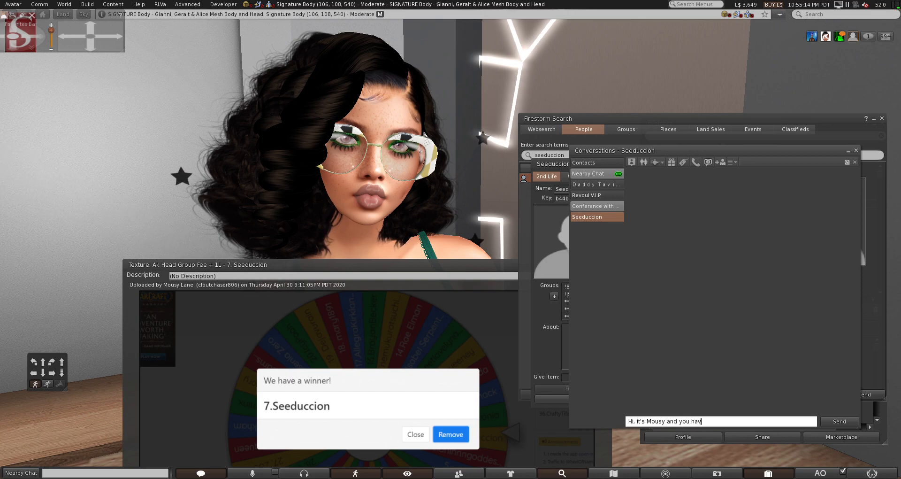
pyautogui.press('BackSpace')
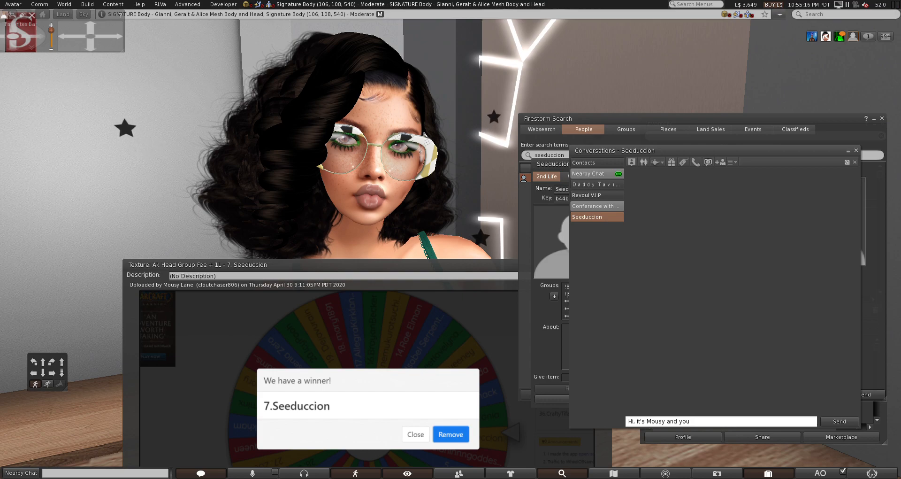
pyautogui.write('are one of th')
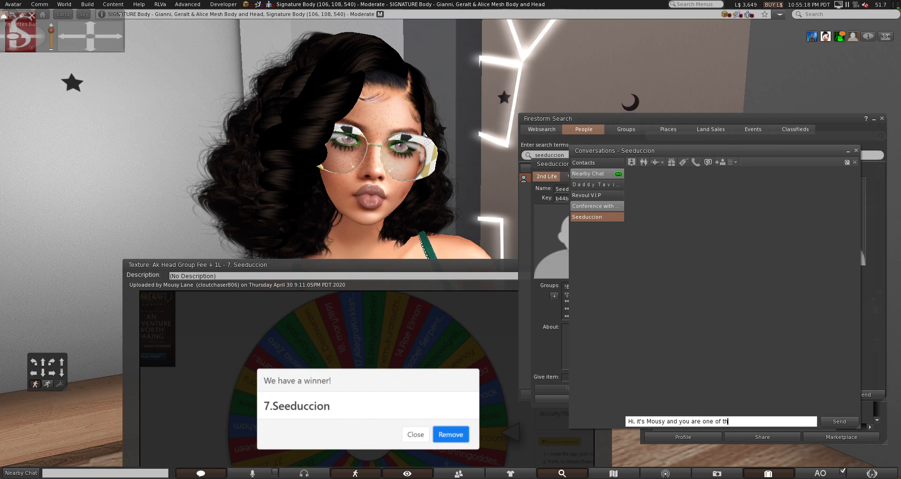
pyautogui.write('e winners')
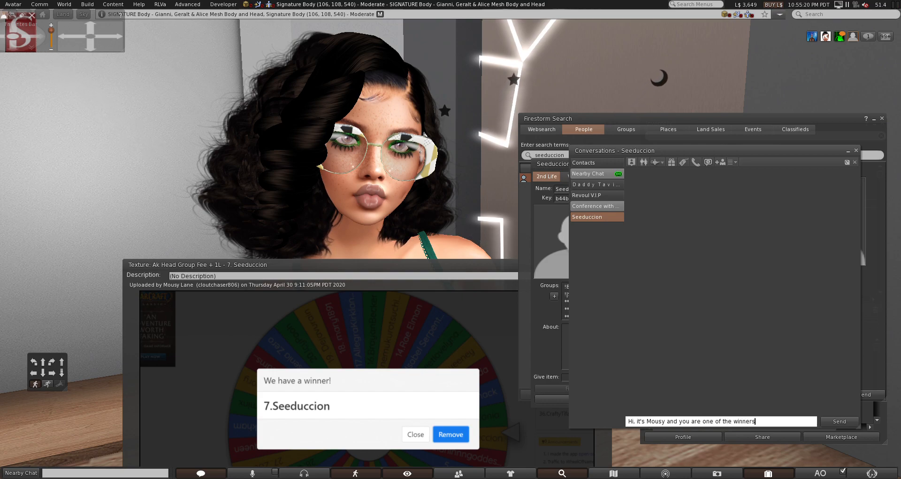
pyautogui.write('of the')
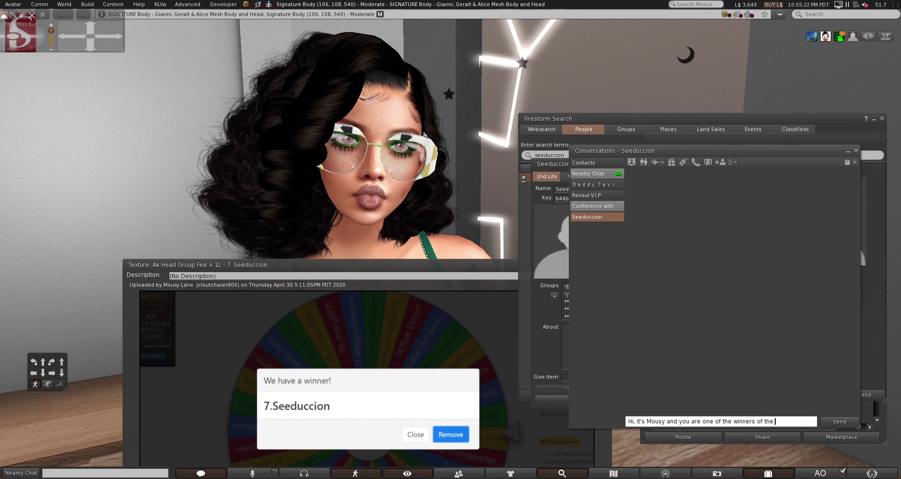
# - Add the AH Creations Group Fee + Limited Head prize, fixing 'Liminted', and top 3 $750
pyautogui.write('AH Creations')
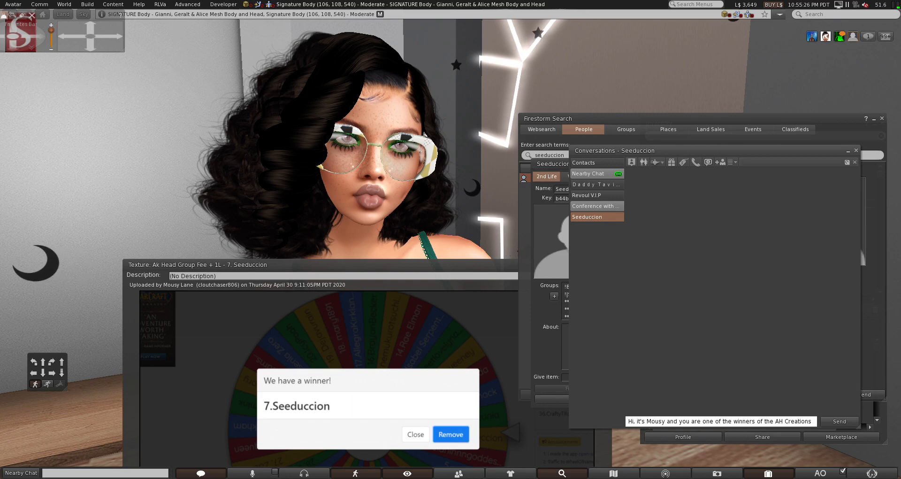
pyautogui.write('Group Fee')
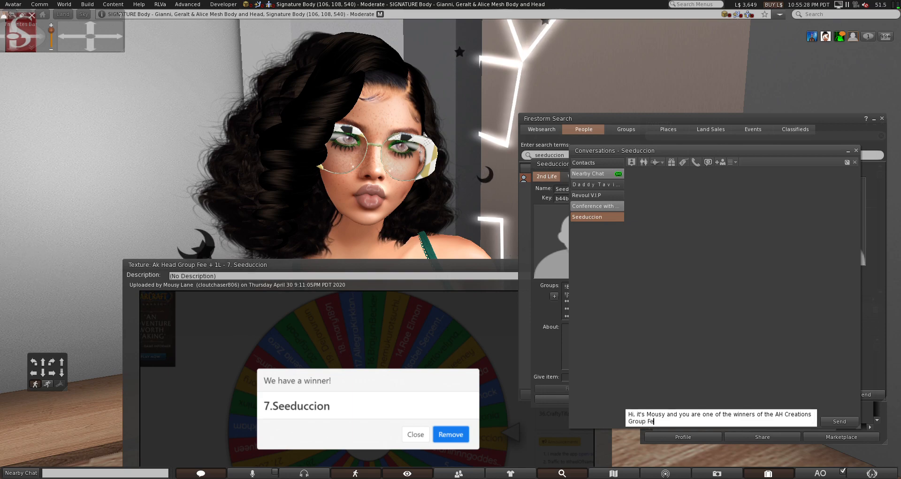
pyautogui.write('e +')
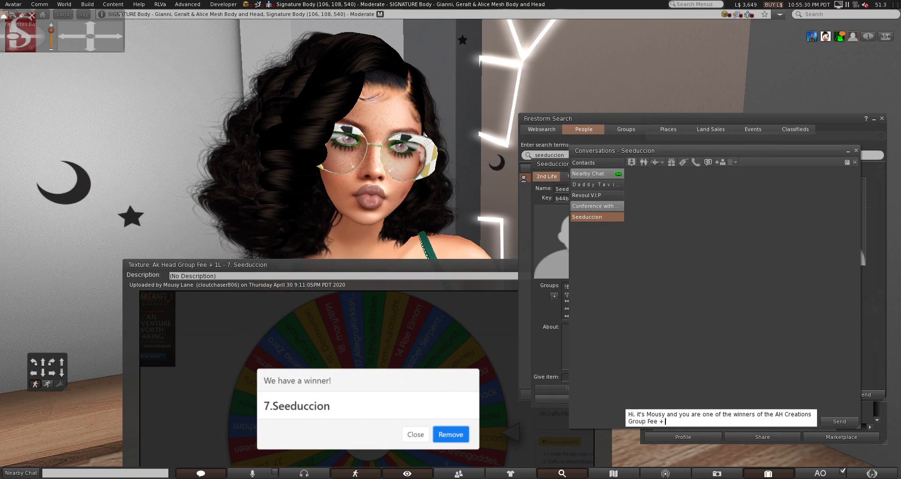
pyautogui.write('Liminted')
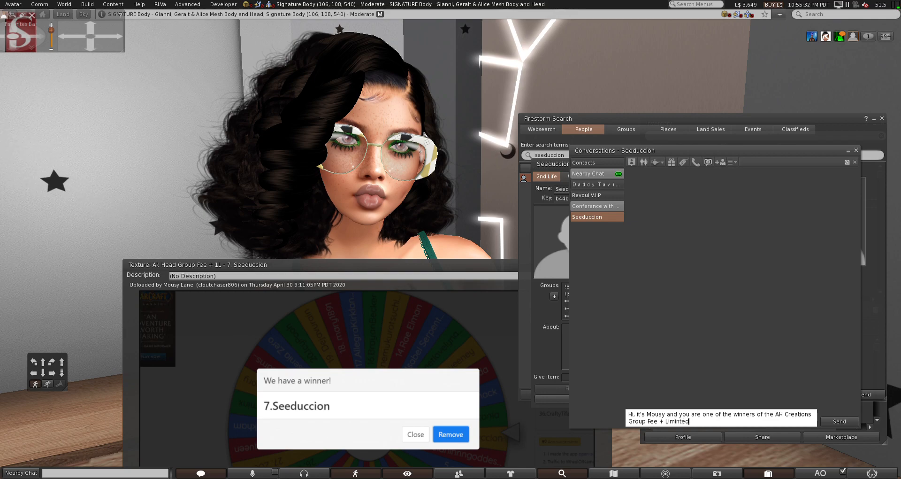
pyautogui.write('Head')
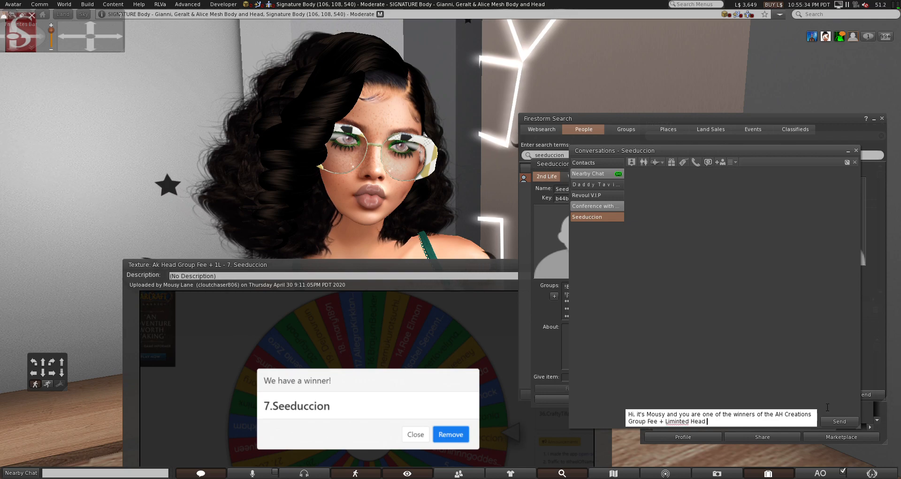
pyautogui.rightClick(677, 420)
pyautogui.write(' Winne')
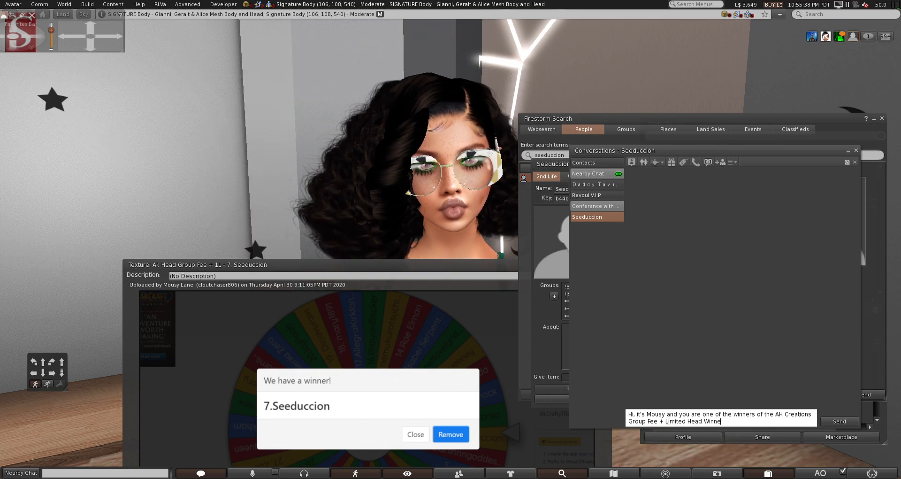
pyautogui.write('r - Prize for')
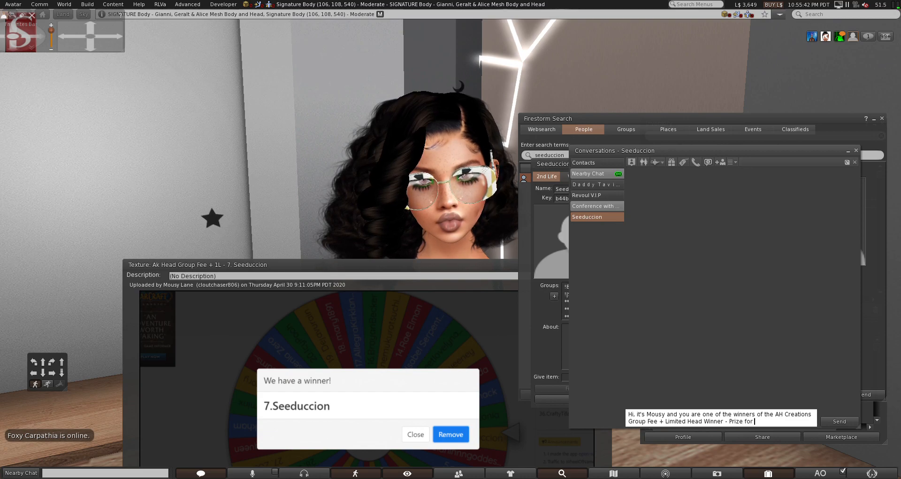
pyautogui.write('top 3 winners is')
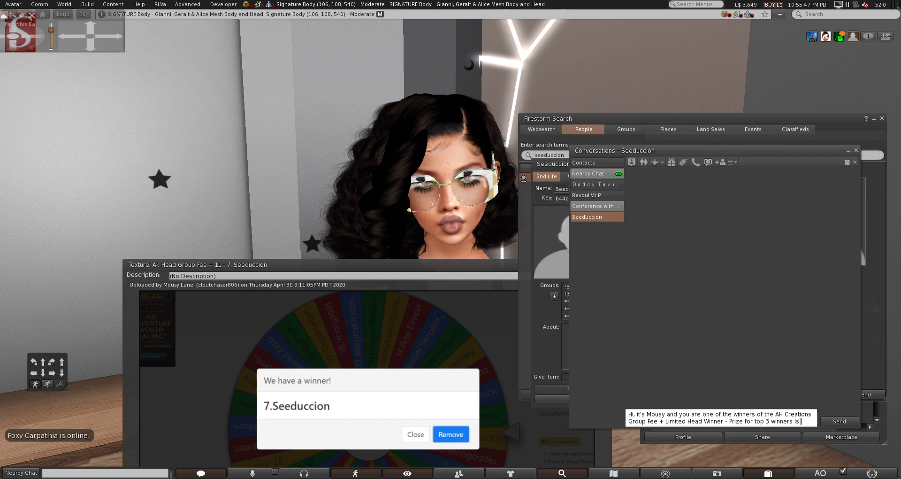
pyautogui.write('$750L .')
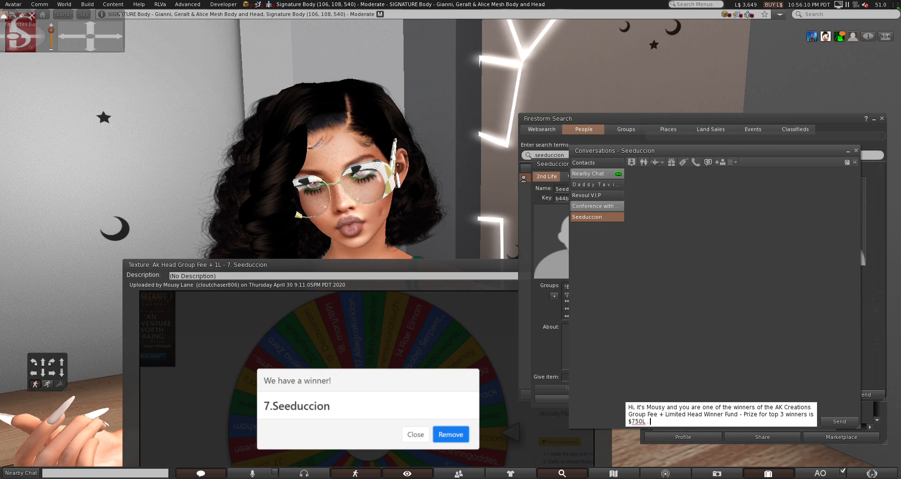
# - Add 'Thank you so much, enjoy your head' with extra L's, then send the message
pyautogui.write('Thank you so')
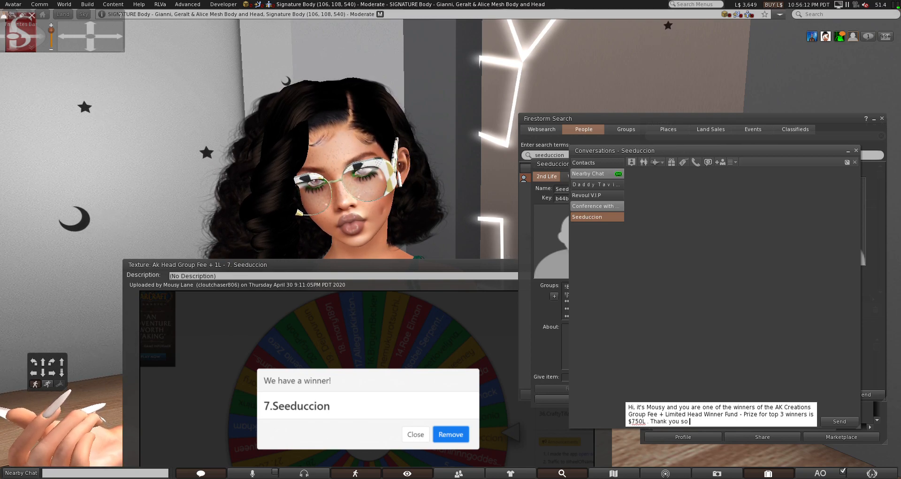
pyautogui.write('much for watching !')
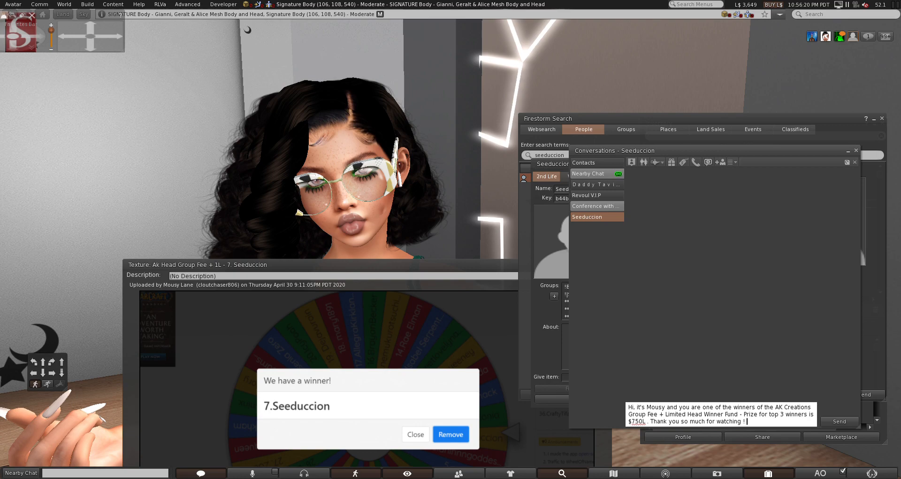
pyautogui.write('enjoy your head and your')
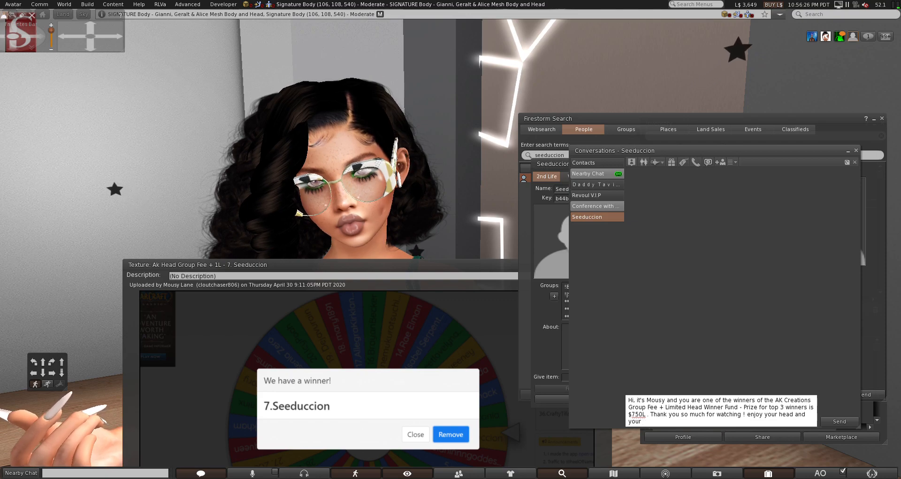
pyautogui.write('ex')
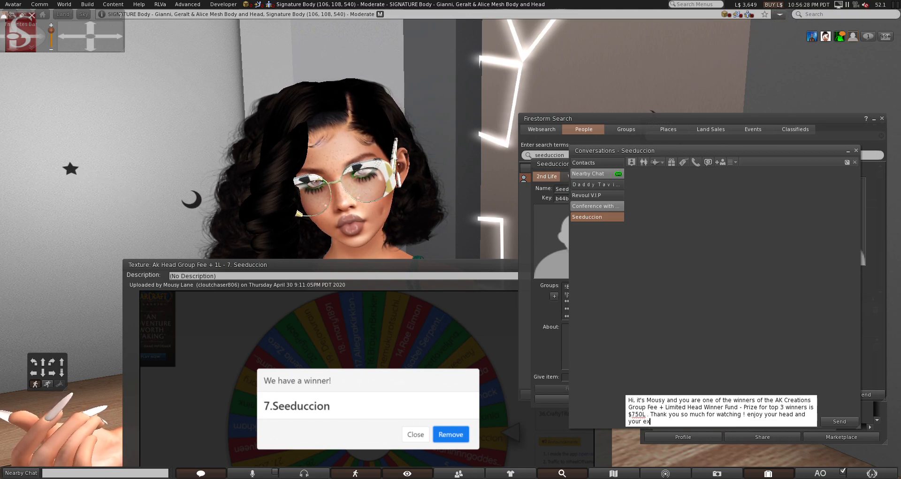
pyautogui.write('tra')
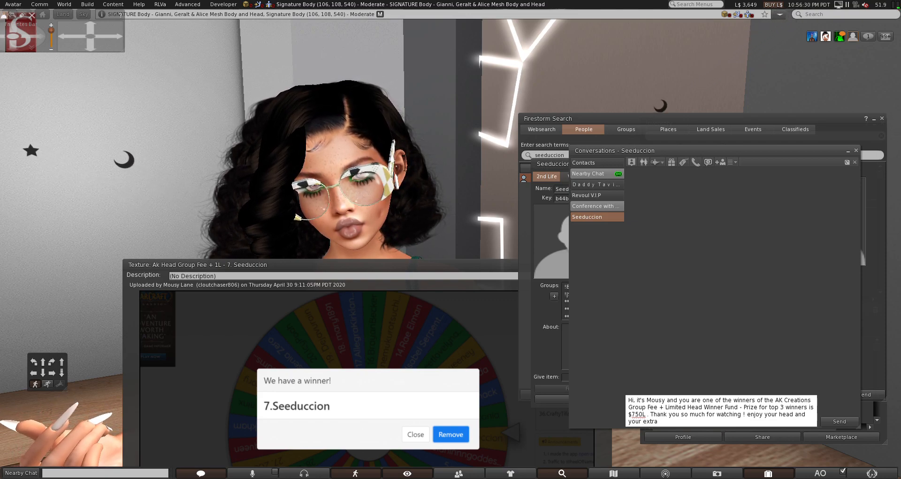
pyautogui.write("L's.")
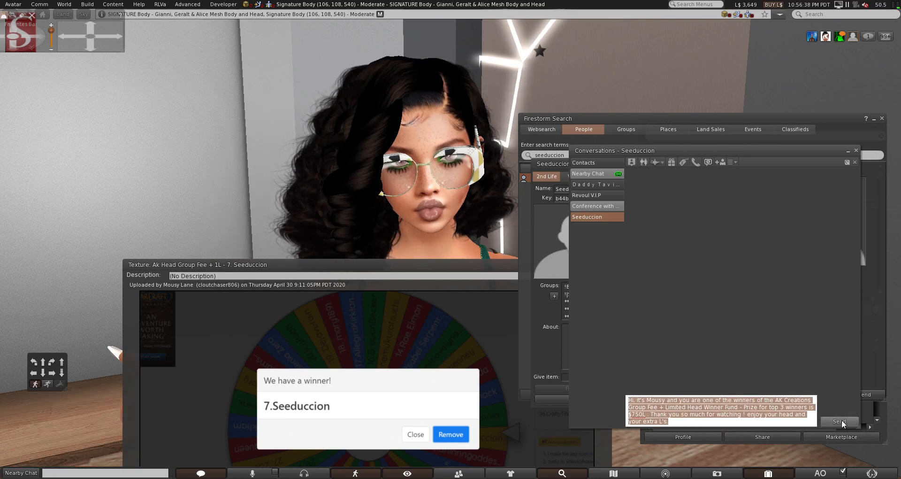
pyautogui.click(840, 421)
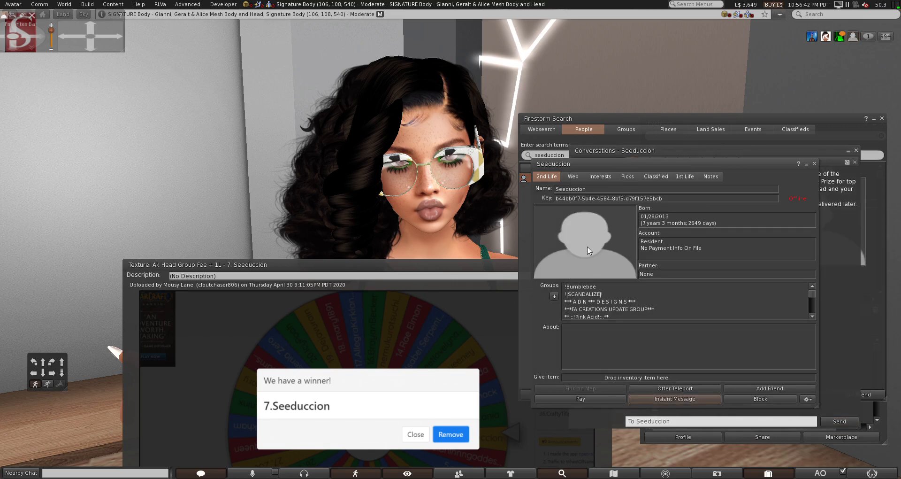
pyautogui.click(580, 398)
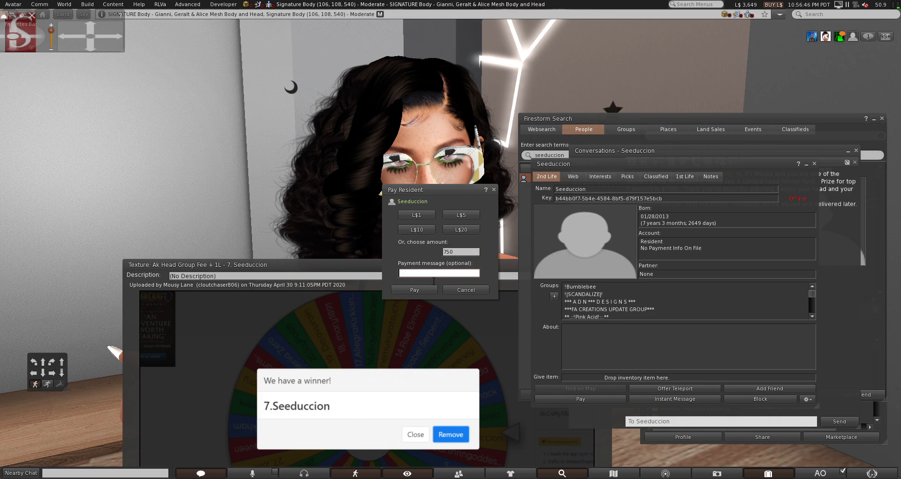
pyautogui.write('Congrat')
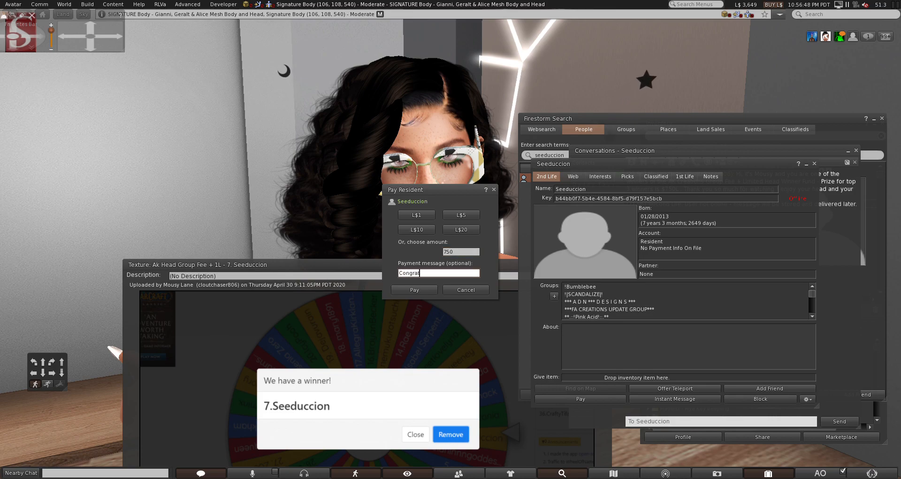
pyautogui.write('s!!')
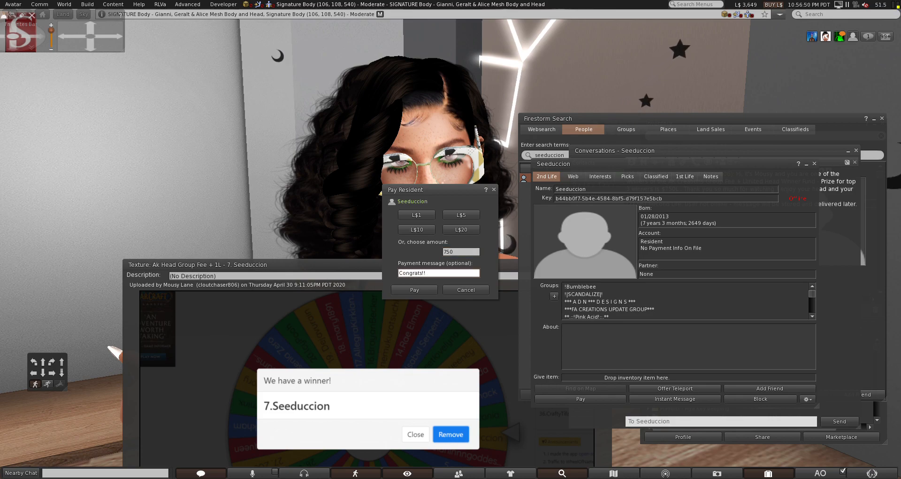
pyautogui.click(413, 290)
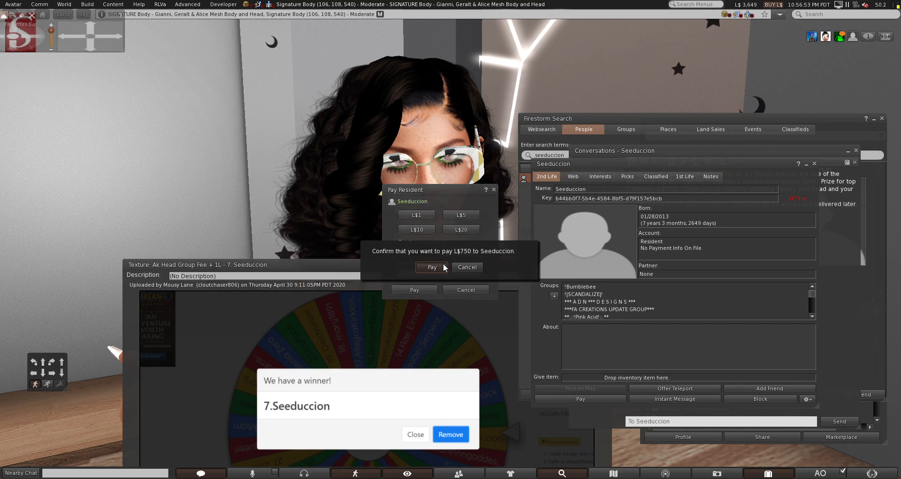
pyautogui.click(432, 266)
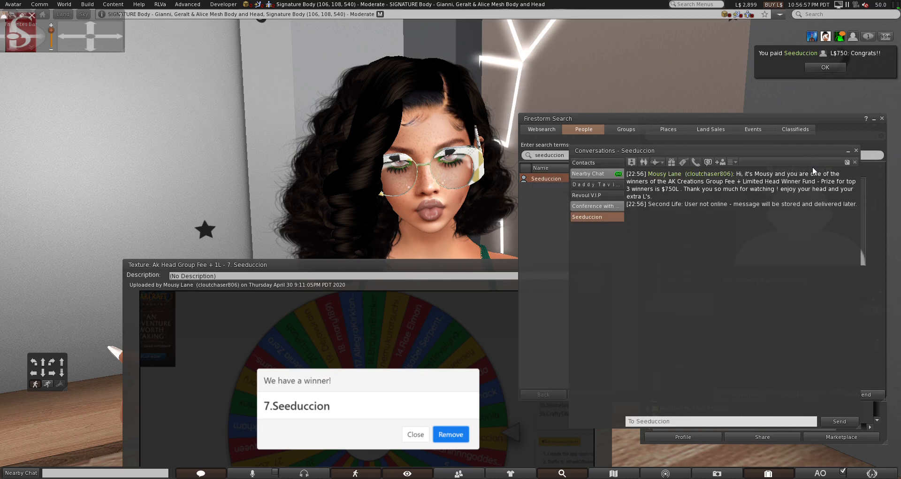
pyautogui.click(546, 178)
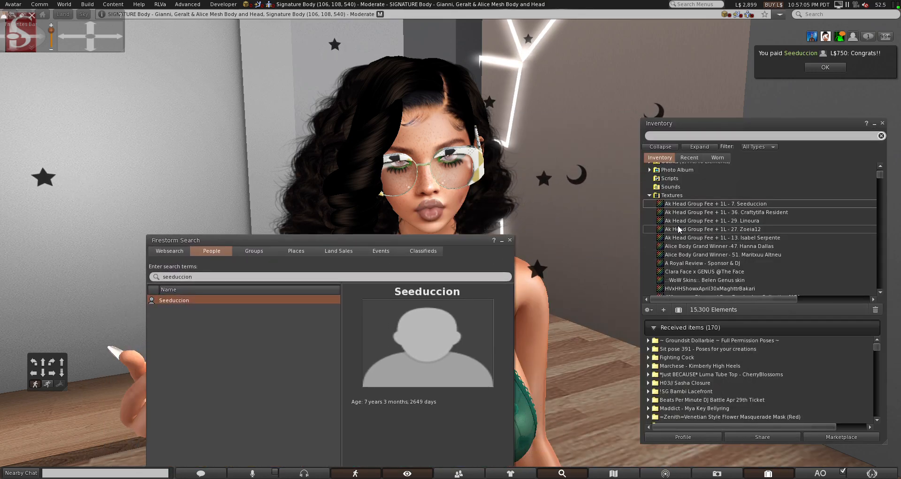
pyautogui.doubleClick(726, 212)
pyautogui.write('craft')
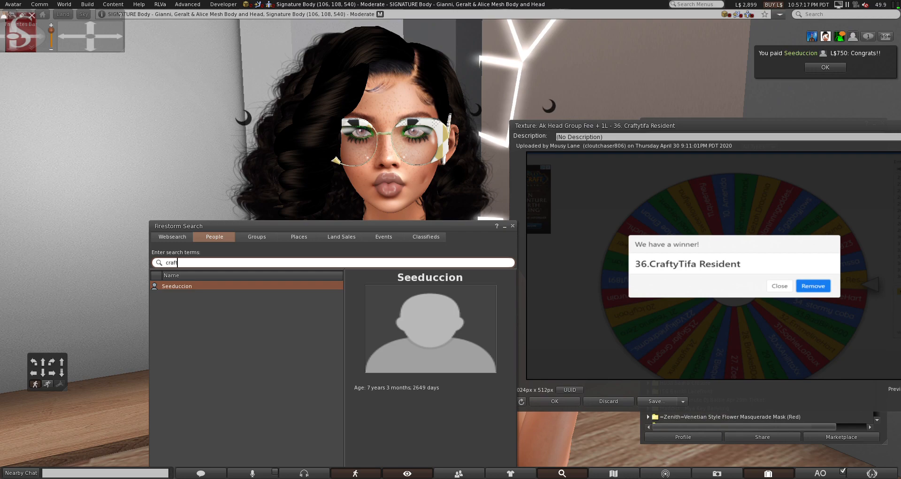
pyautogui.write('ytifa')
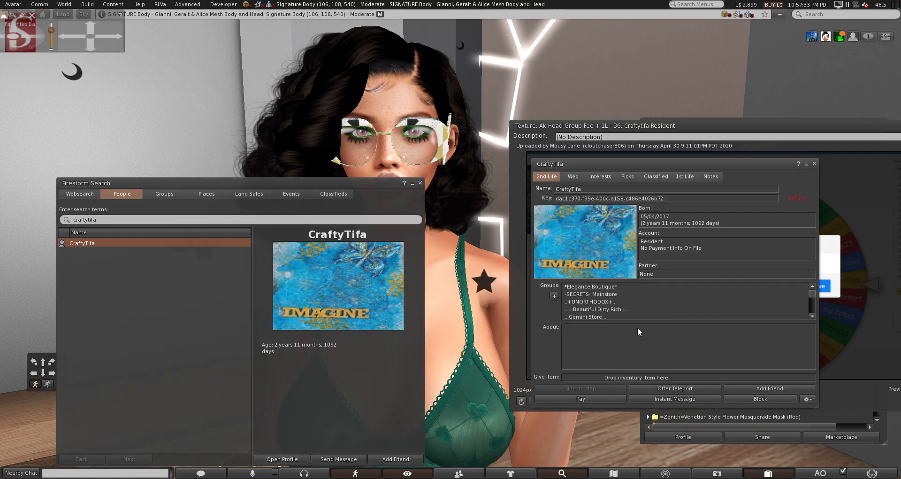
pyautogui.click(580, 398)
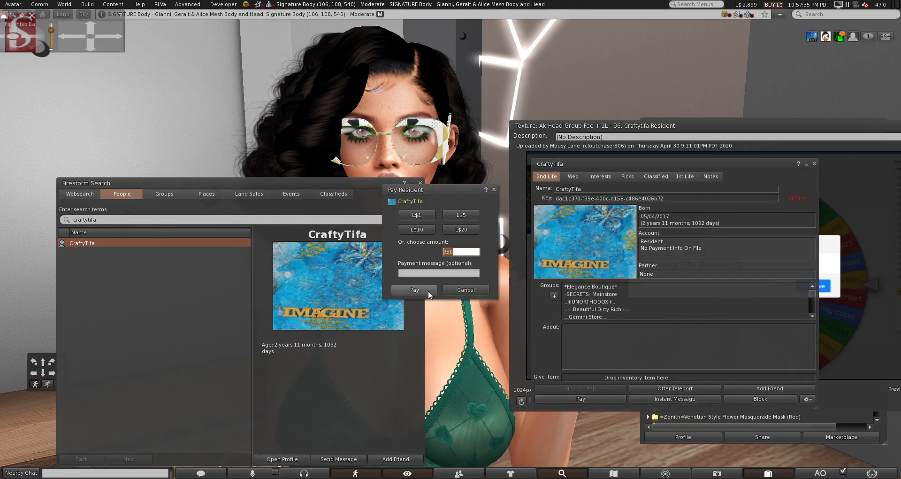
pyautogui.click(438, 272)
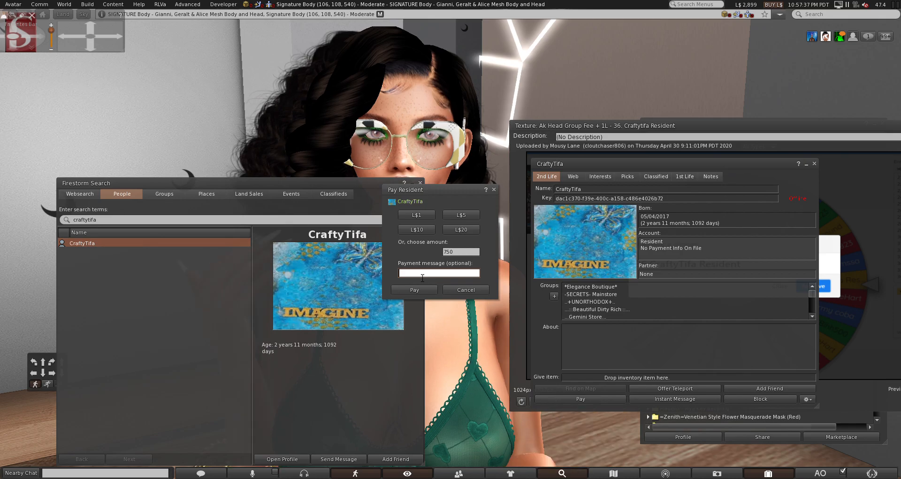
pyautogui.write('Congrats')
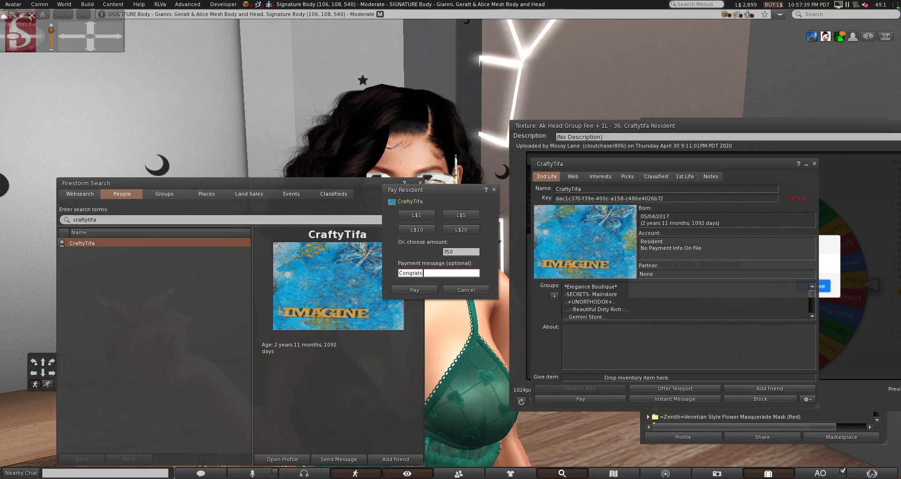
pyautogui.click(414, 289)
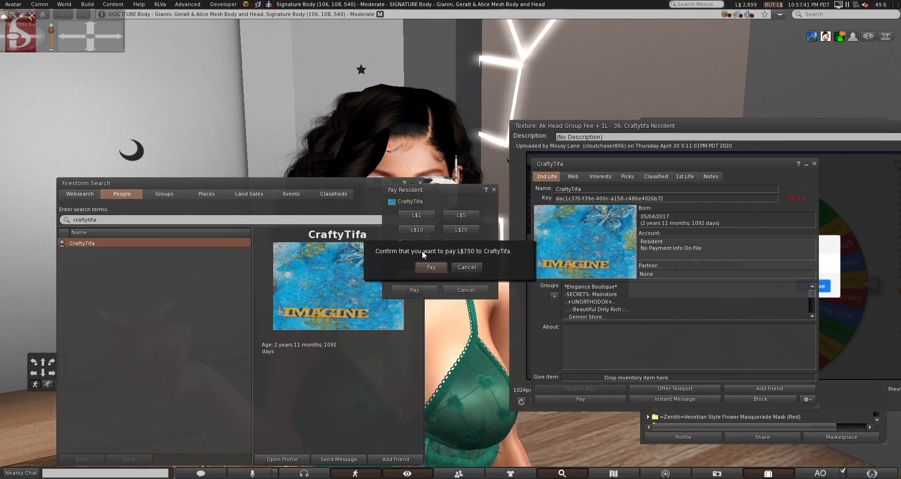
pyautogui.click(430, 267)
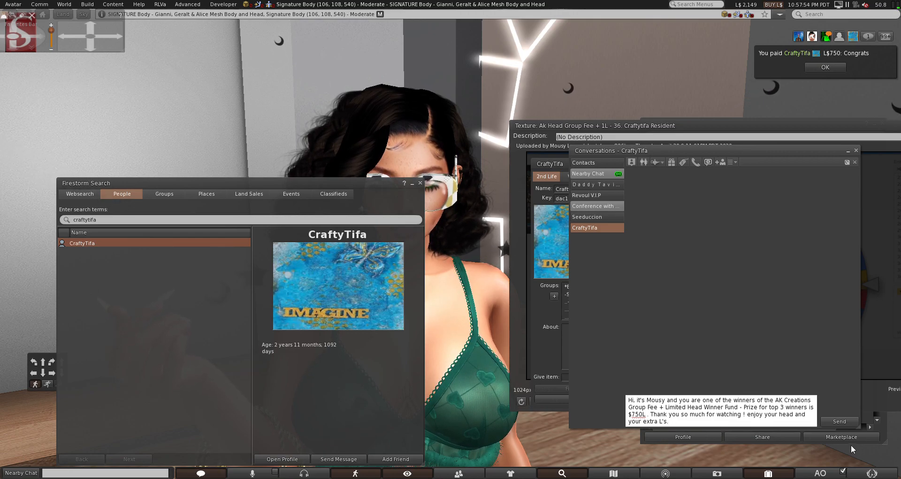
pyautogui.click(839, 422)
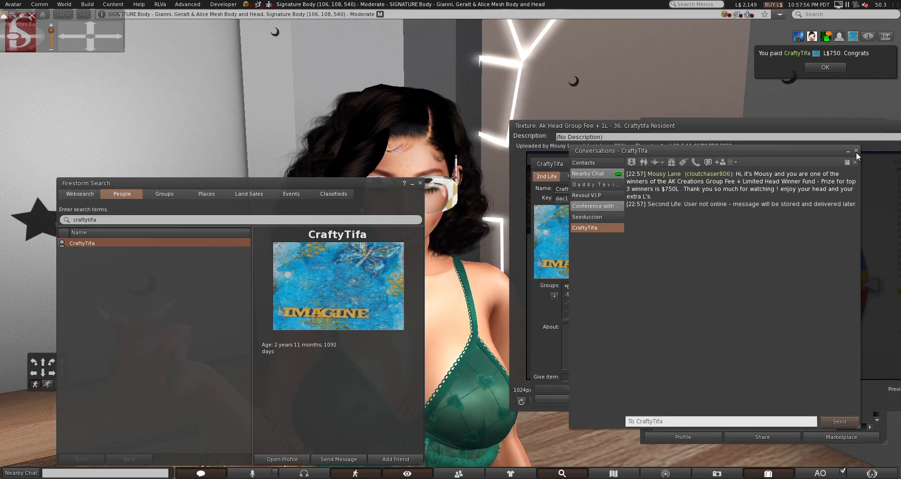
pyautogui.click(856, 151)
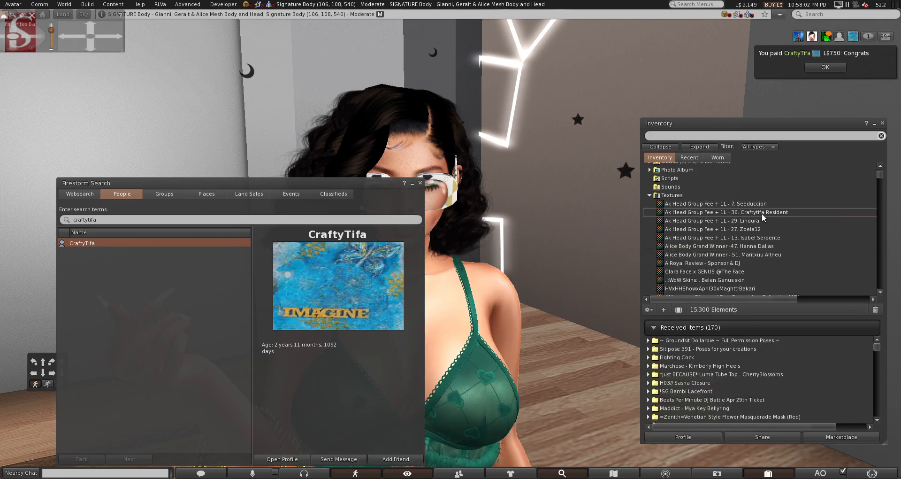
# - Open Linoura's wheel picture, find 'linoura' in People search, and start an IM from her profile
pyautogui.doubleClick(715, 220)
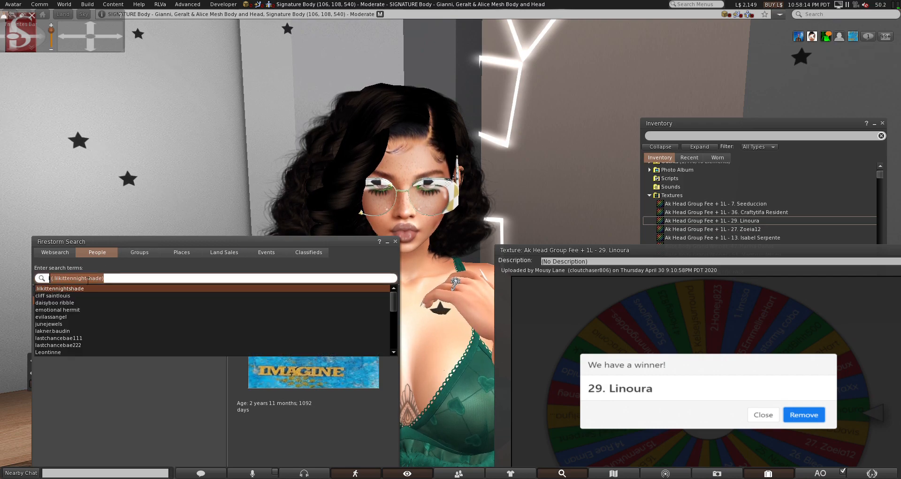
pyautogui.write('linoura')
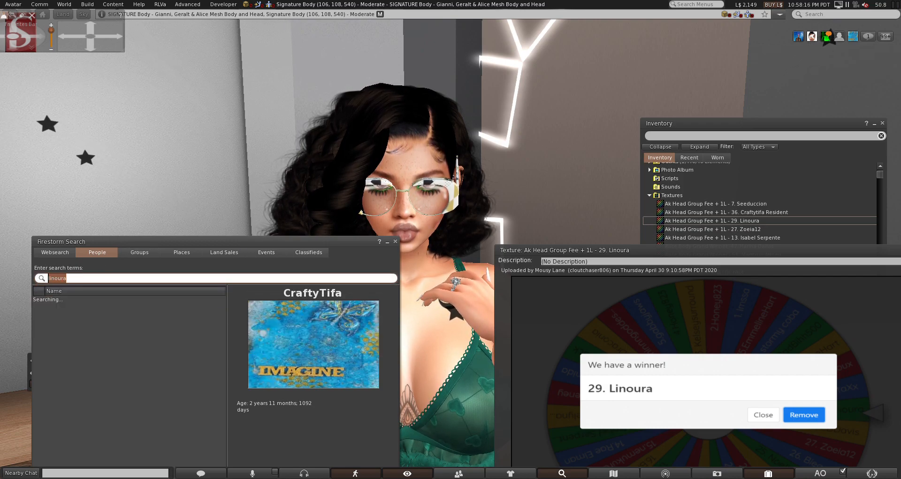
pyautogui.click(54, 302)
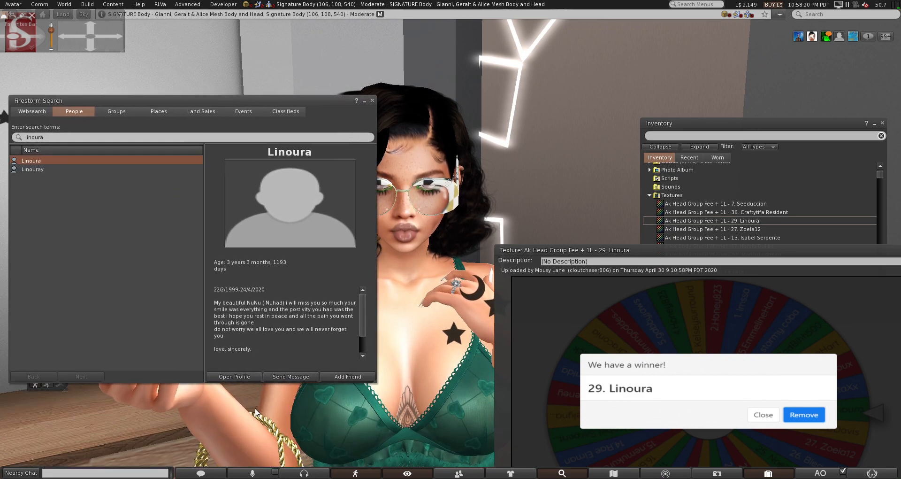
pyautogui.click(234, 376)
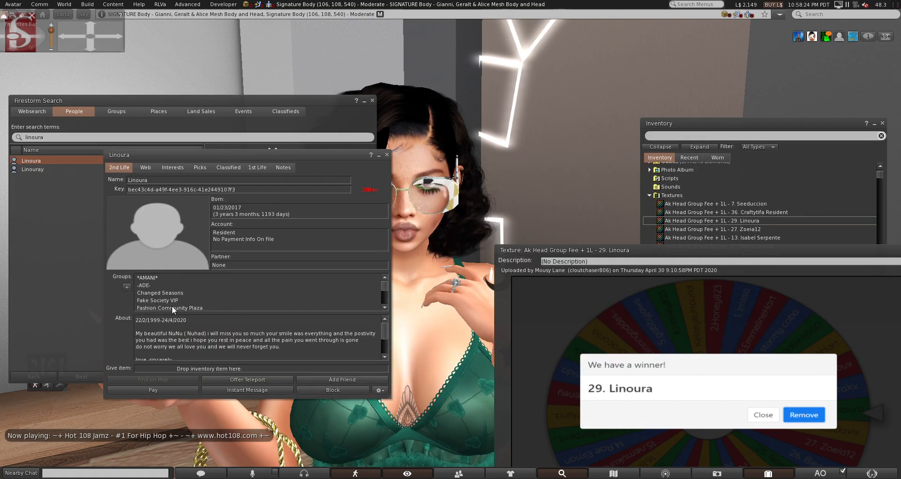
pyautogui.click(247, 390)
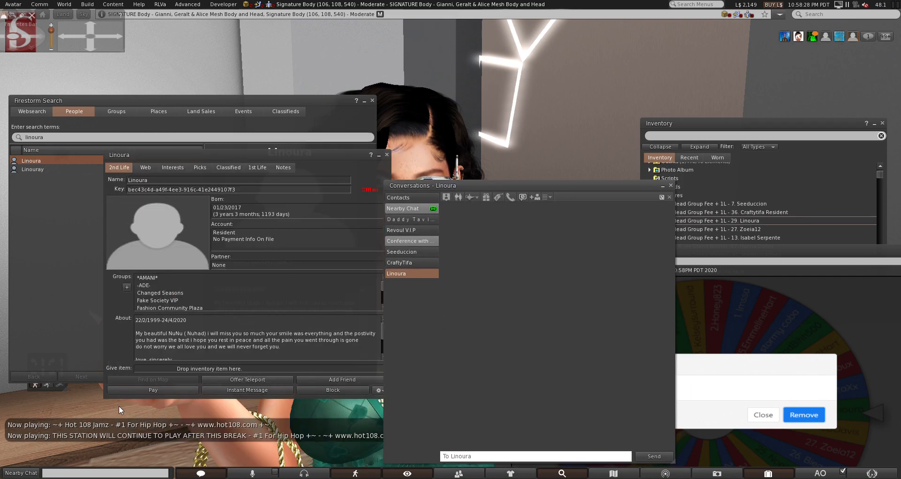
pyautogui.click(153, 390)
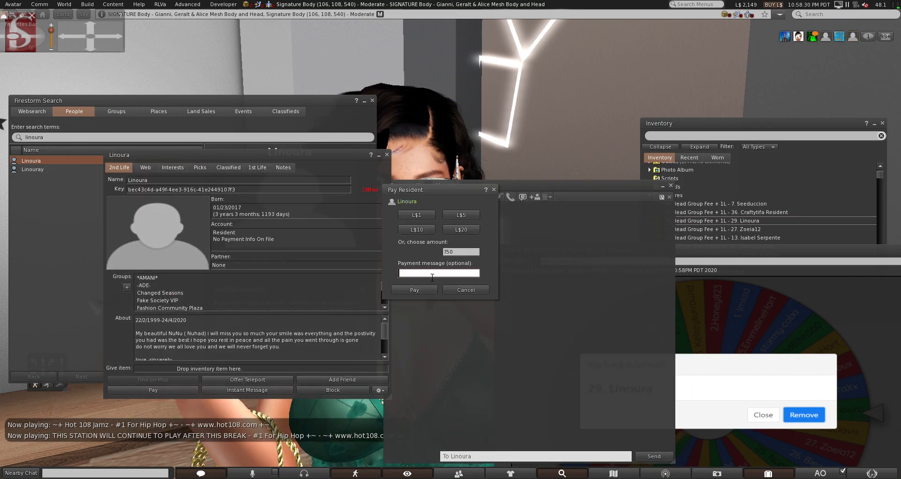
pyautogui.write('Congra')
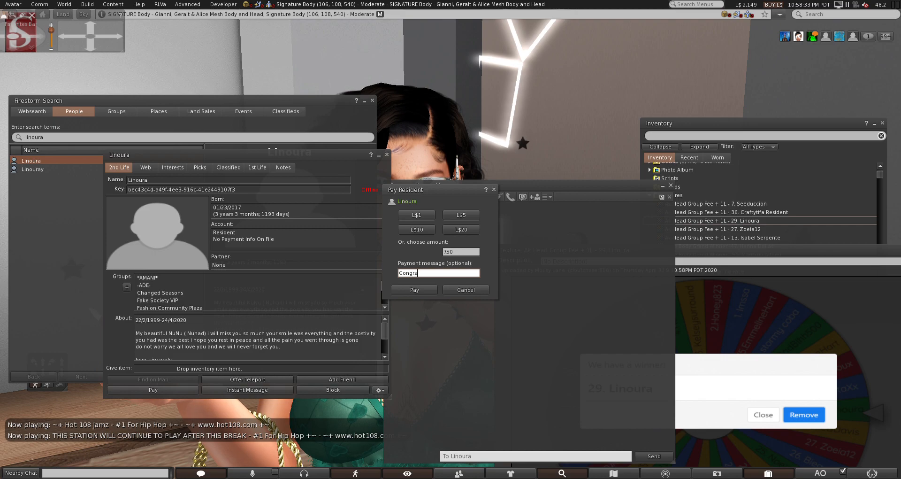
pyautogui.click(413, 289)
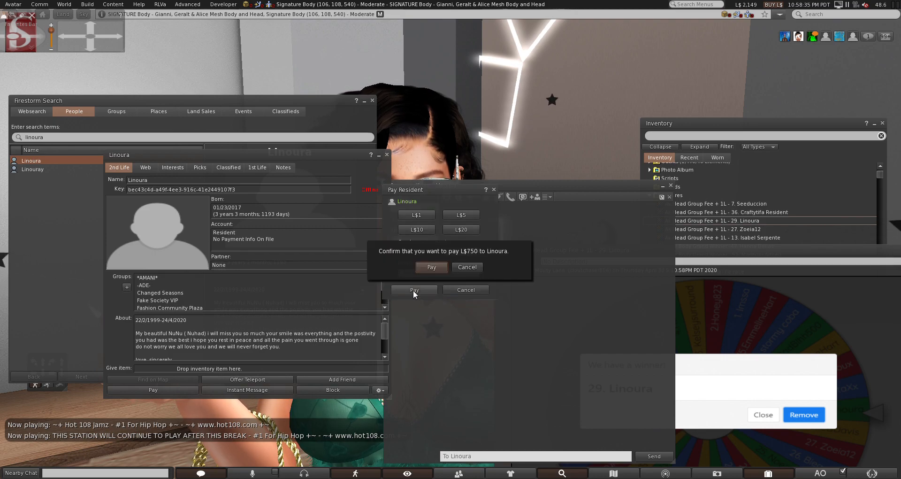
pyautogui.click(431, 267)
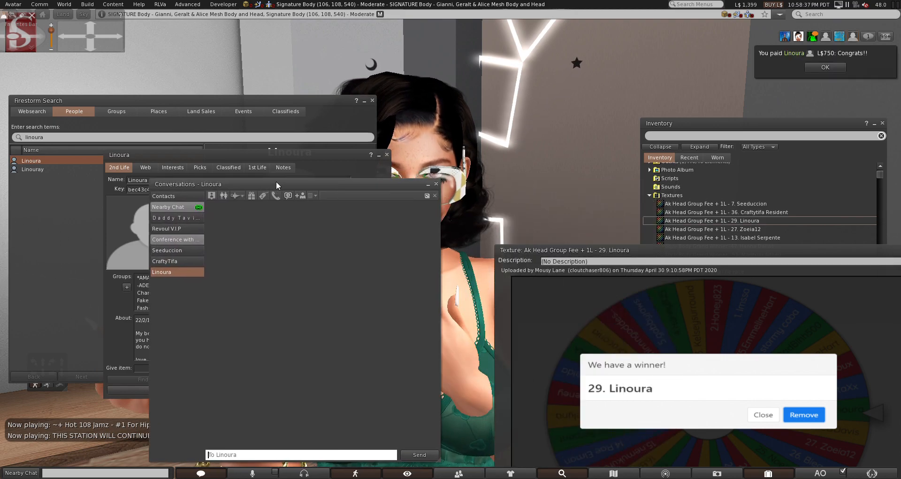
pyautogui.rightClick(299, 454)
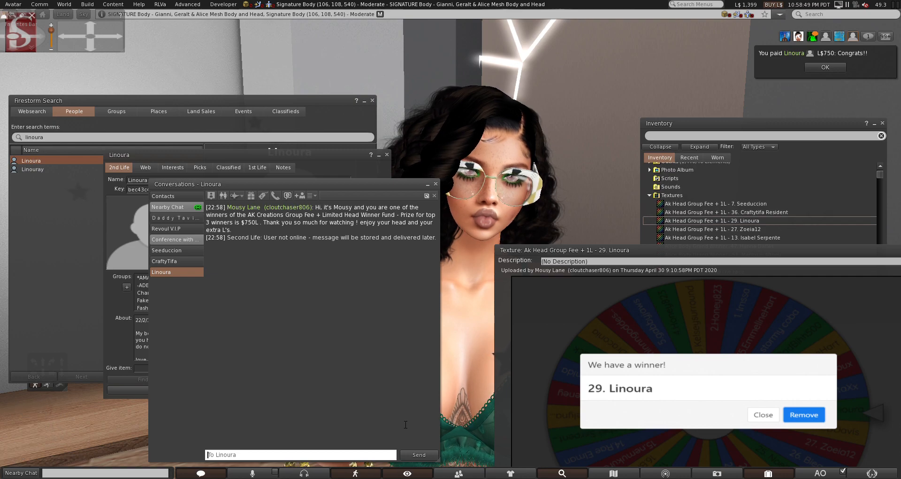
pyautogui.moveTo(381, 302)
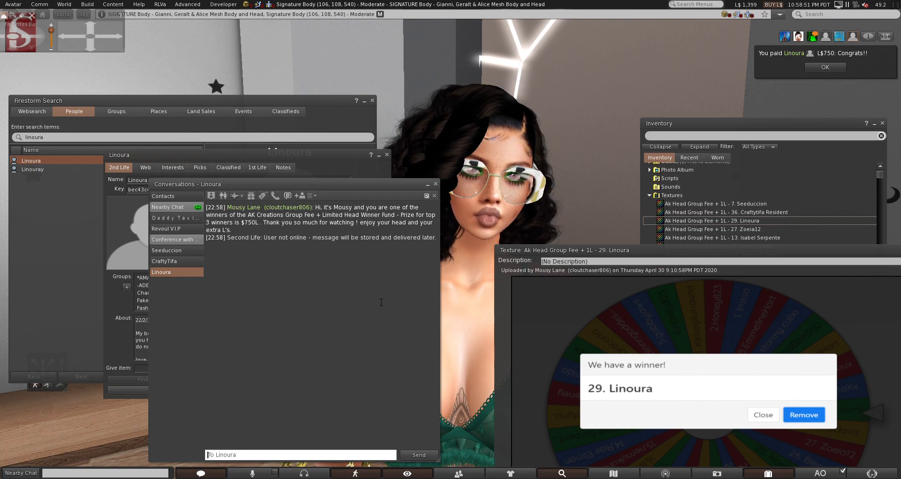
# - Close Linoura's conversation, profile, search and wheel picture, then open the 27. Zoeia12 texture
pyautogui.click(435, 185)
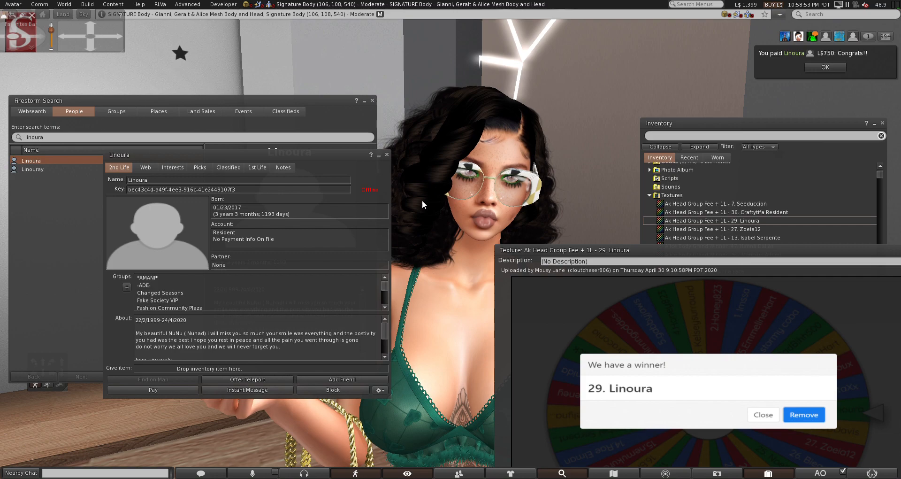
pyautogui.click(386, 154)
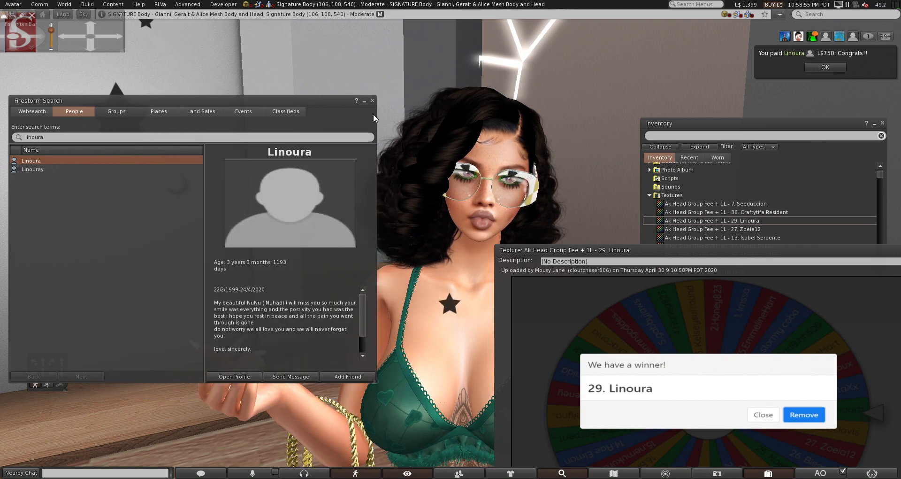
pyautogui.click(371, 101)
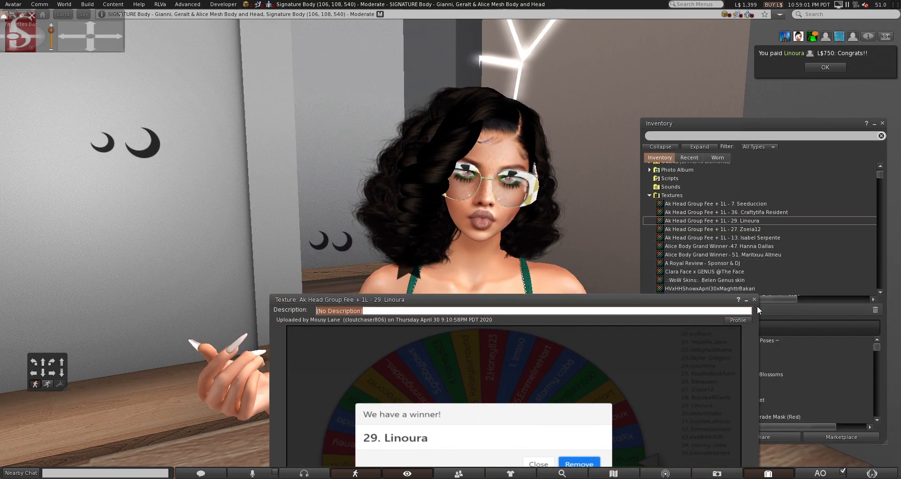
pyautogui.click(754, 300)
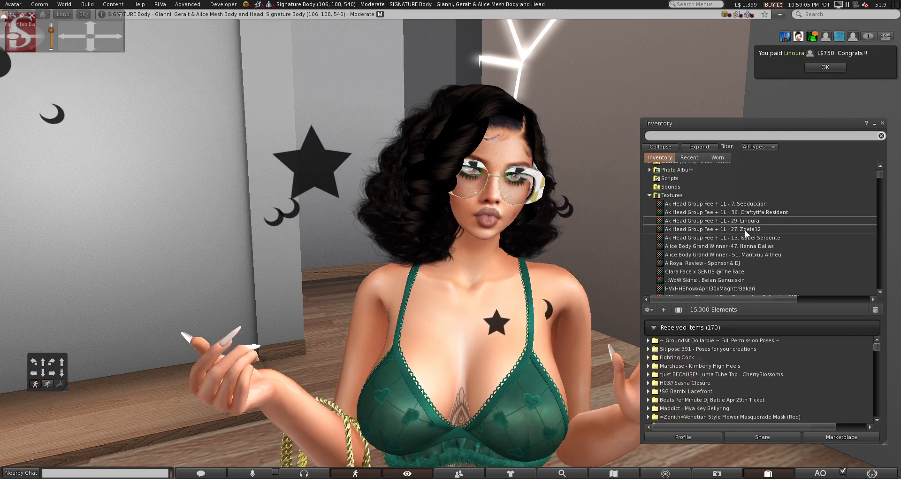
pyautogui.doubleClick(713, 229)
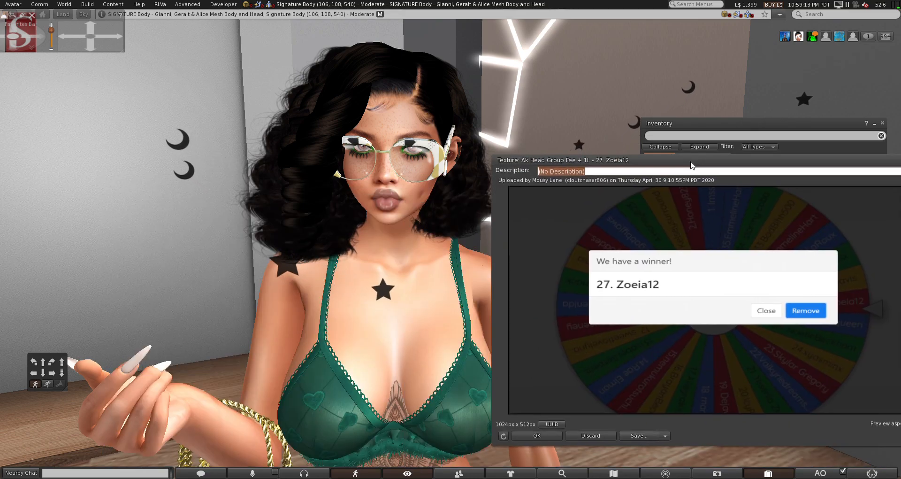
pyautogui.moveTo(480, 261)
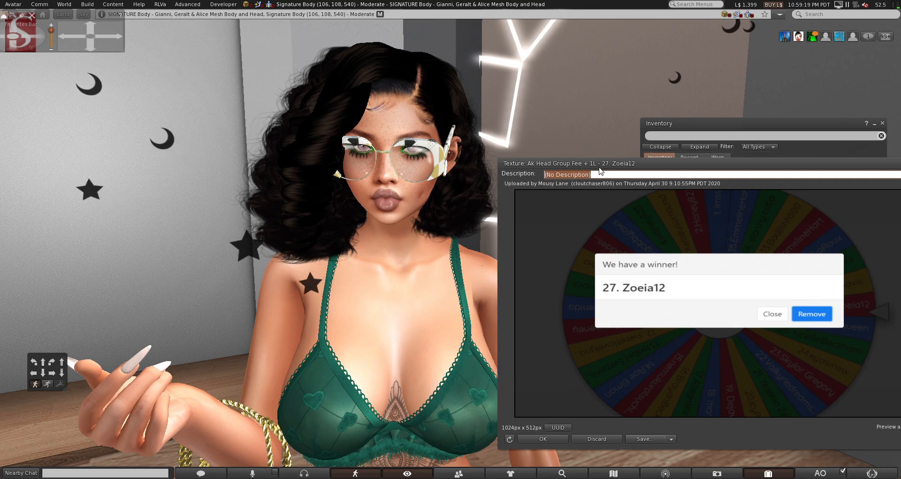
pyautogui.moveTo(173, 471)
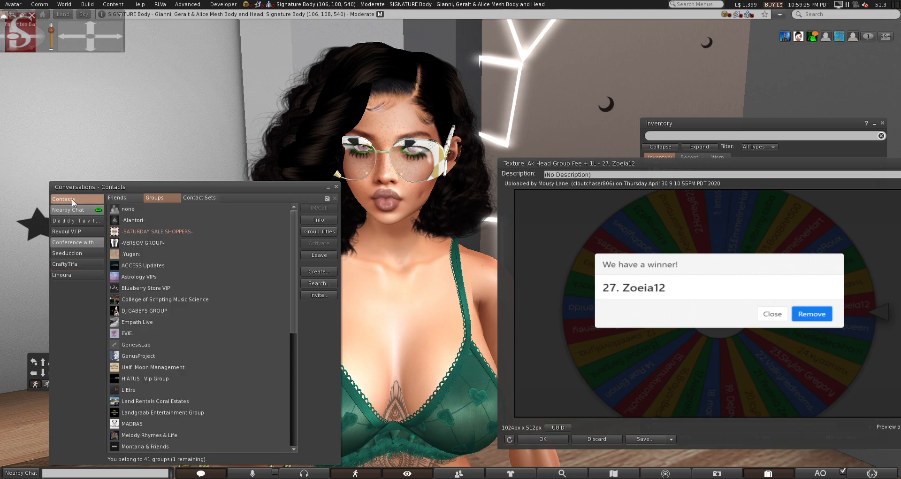
pyautogui.click(116, 197)
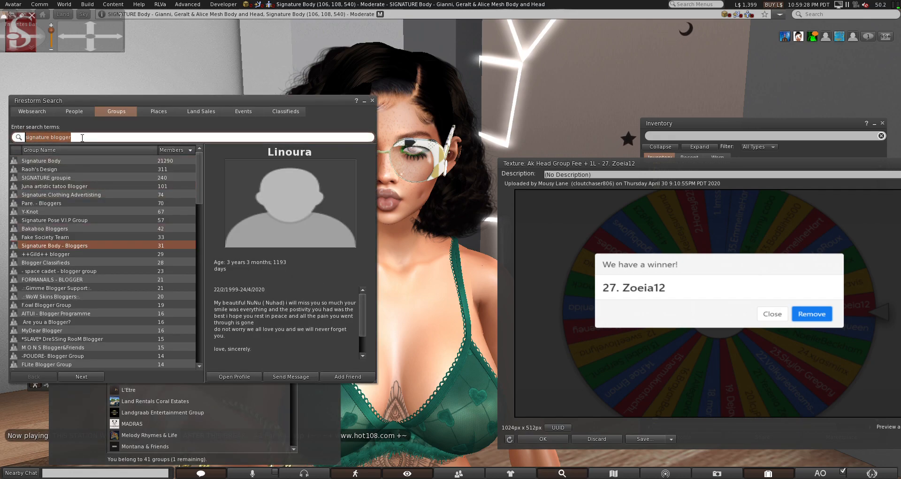
pyautogui.click(75, 115)
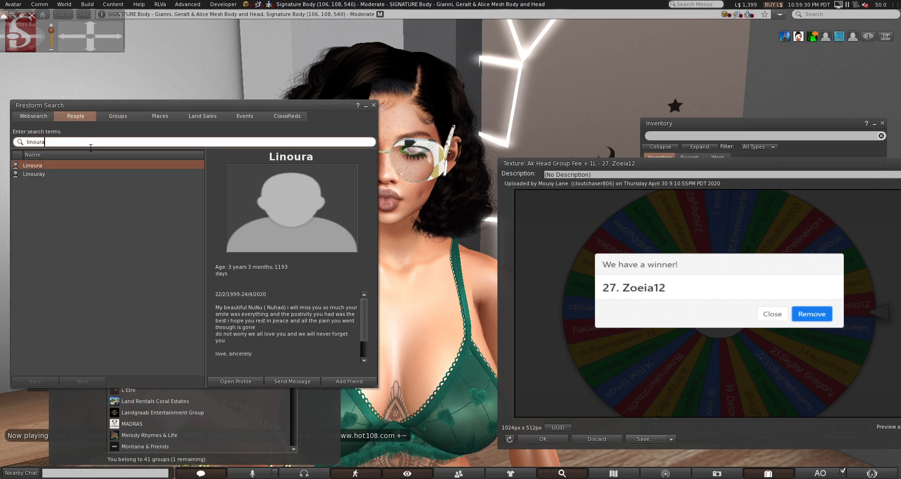
pyautogui.moveTo(428, 258)
pyautogui.write('zoeia')
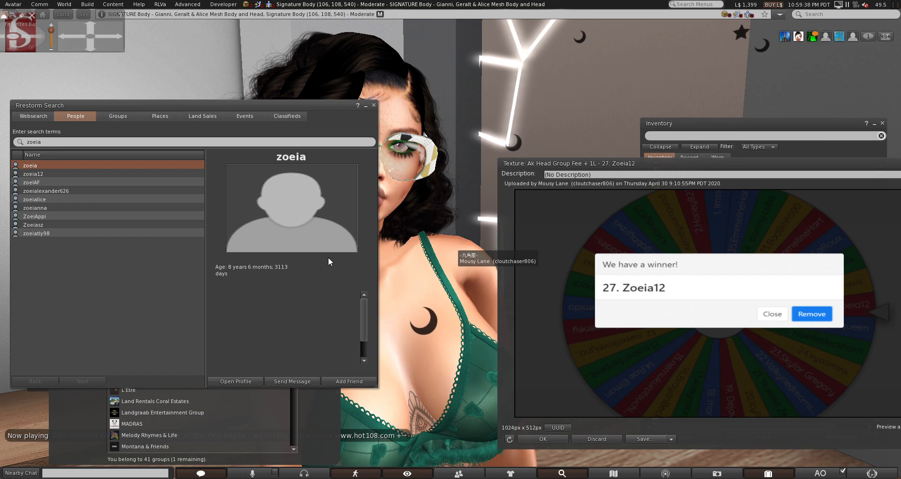
pyautogui.click(33, 174)
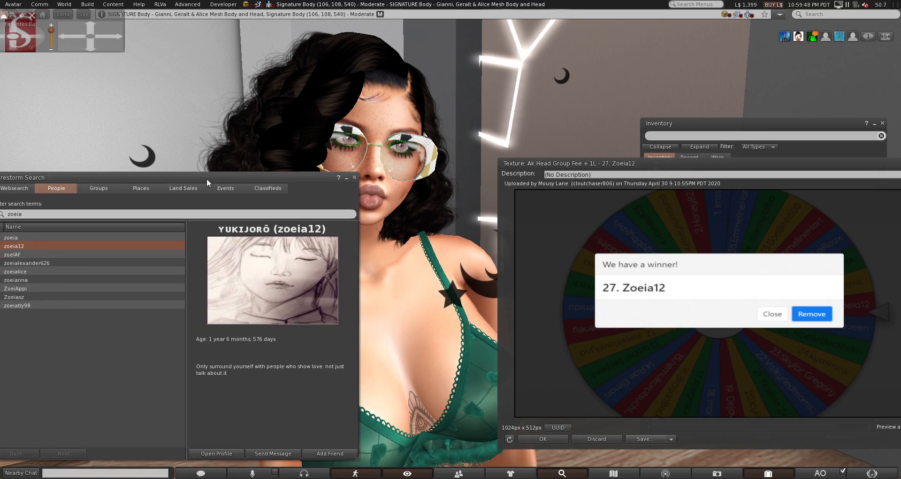
pyautogui.click(216, 453)
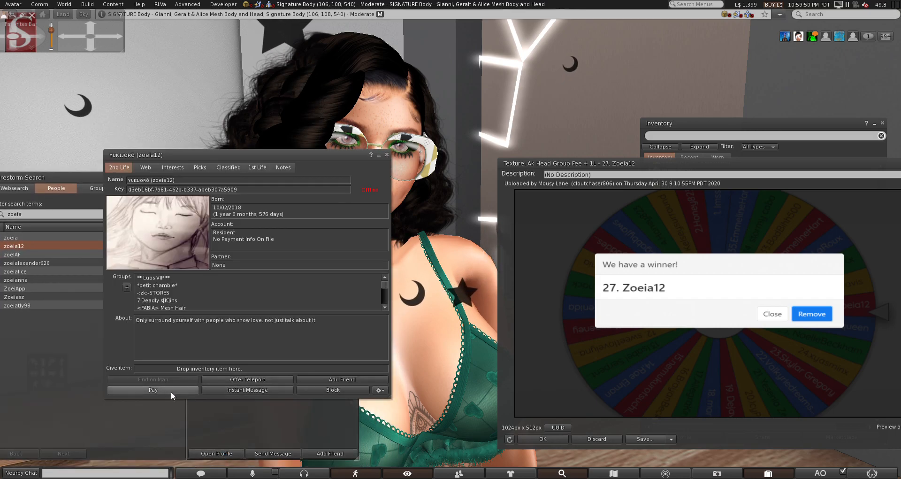
pyautogui.click(153, 390)
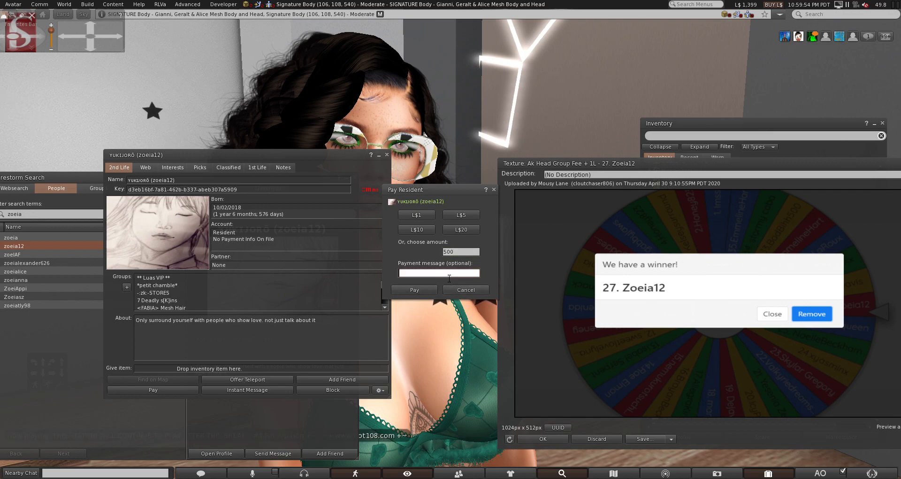
pyautogui.write('Thanks for')
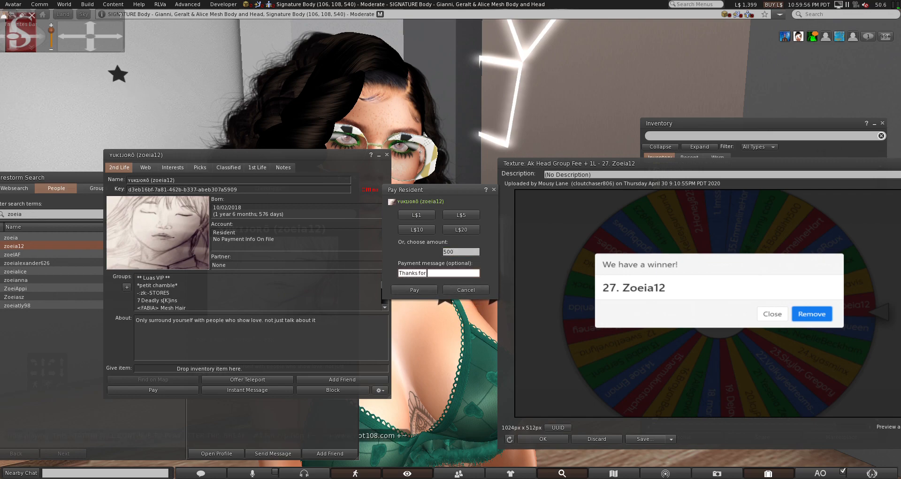
pyautogui.write('watc')
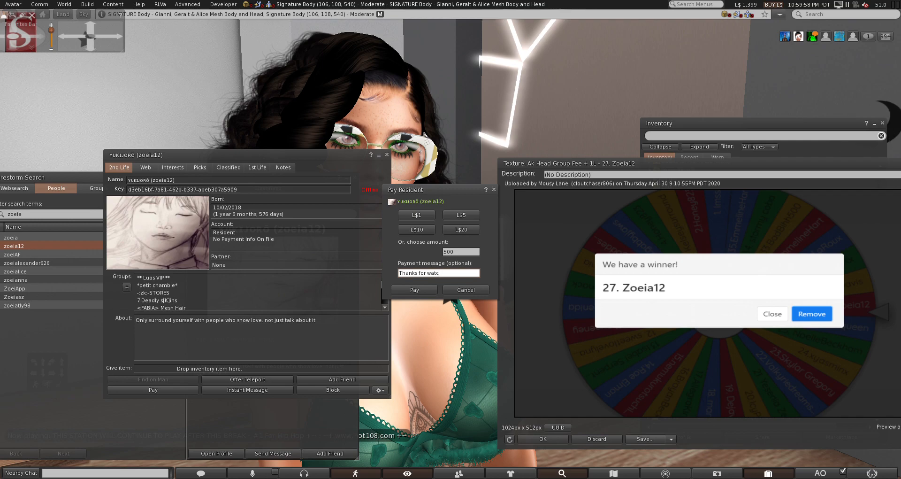
pyautogui.click(413, 290)
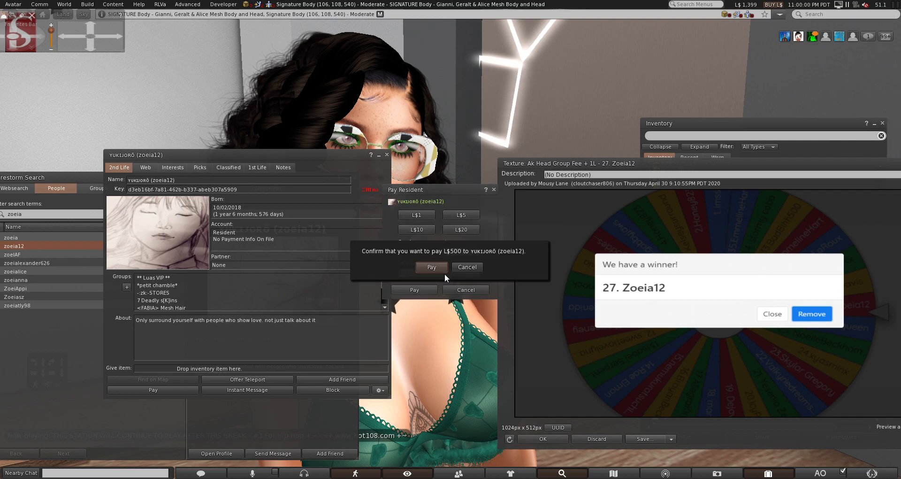
pyautogui.click(431, 267)
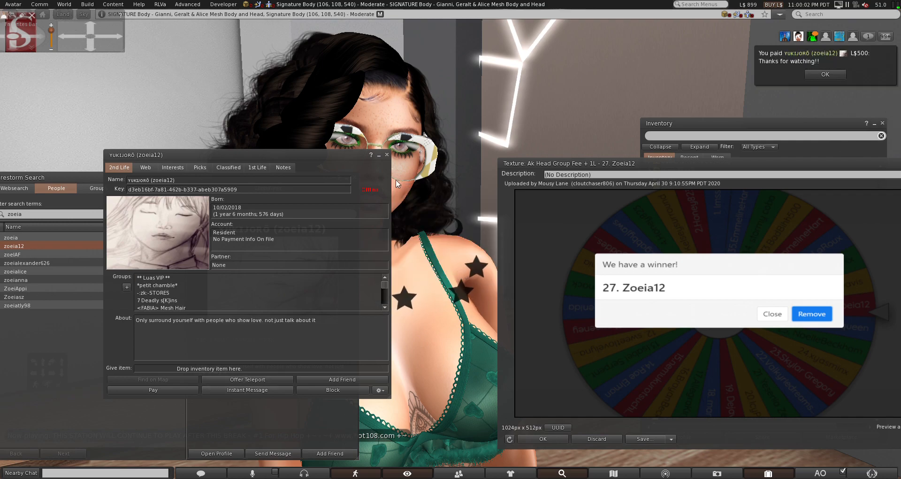
pyautogui.click(247, 389)
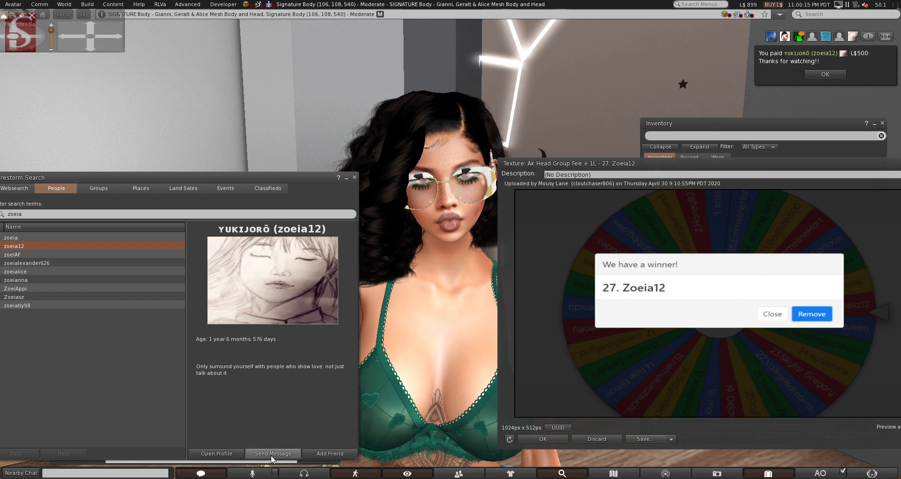
pyautogui.click(272, 454)
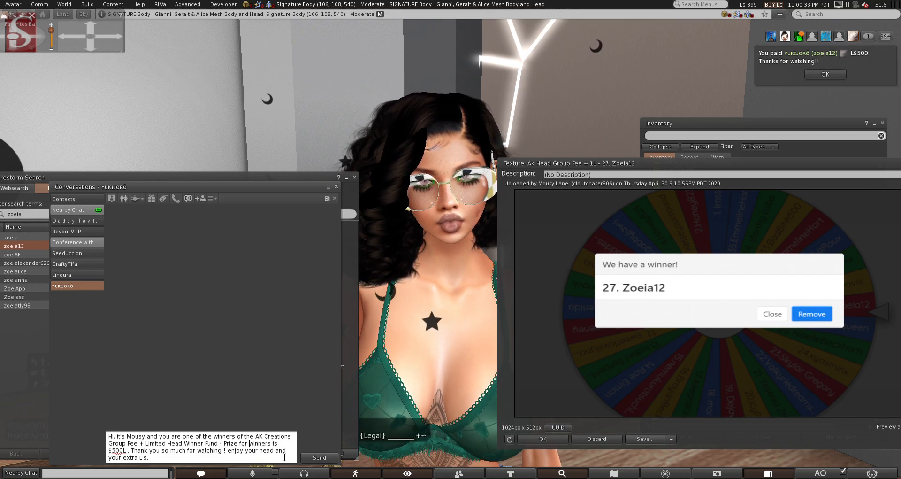
pyautogui.click(825, 74)
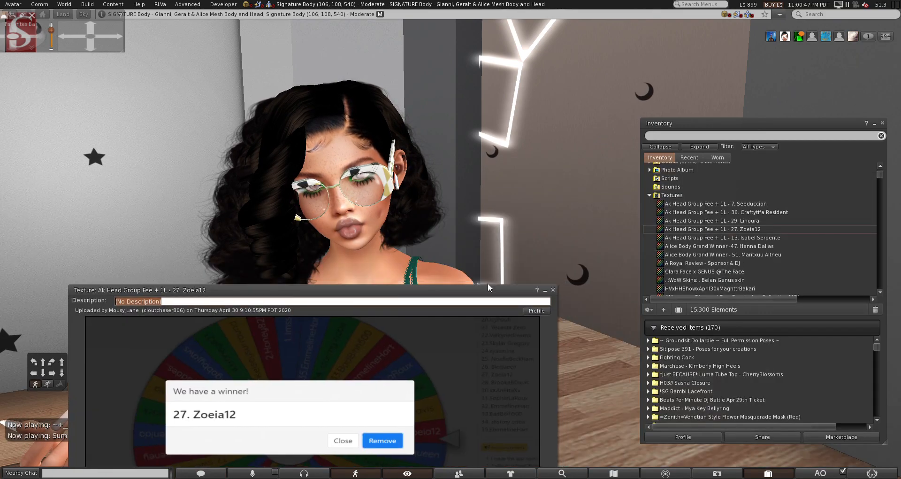
pyautogui.click(343, 440)
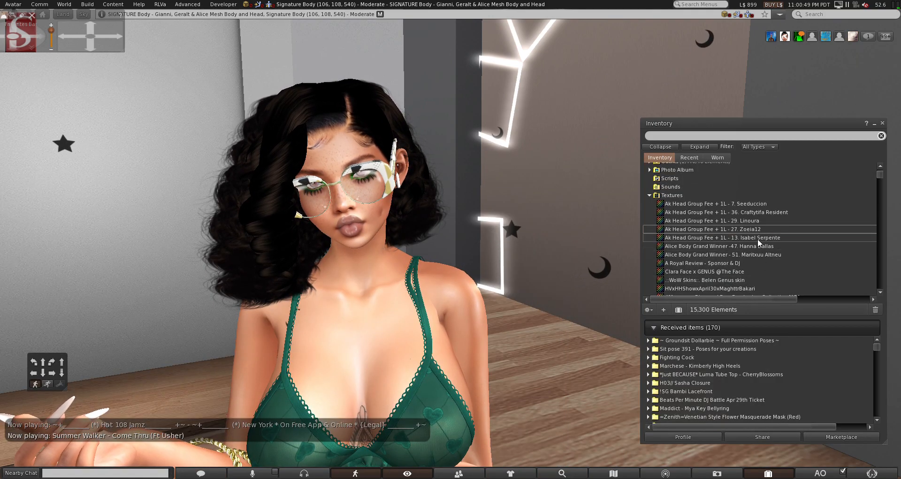
pyautogui.doubleClick(715, 238)
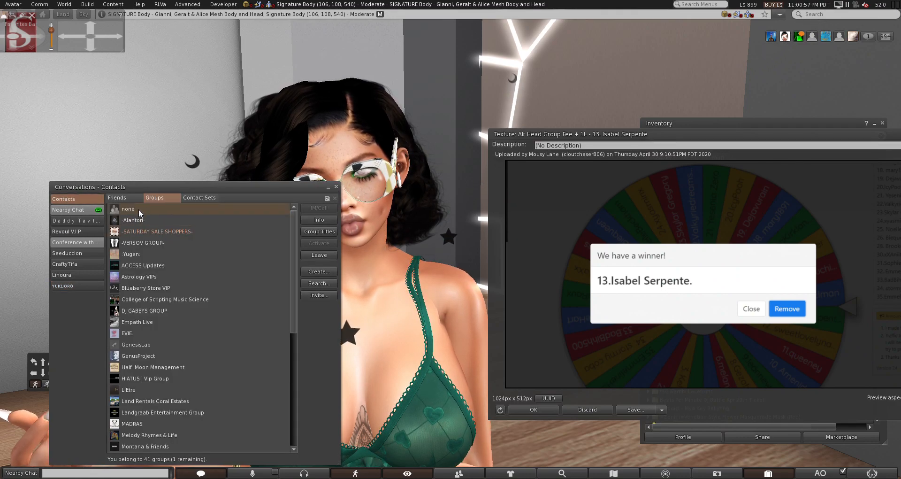
pyautogui.click(117, 197)
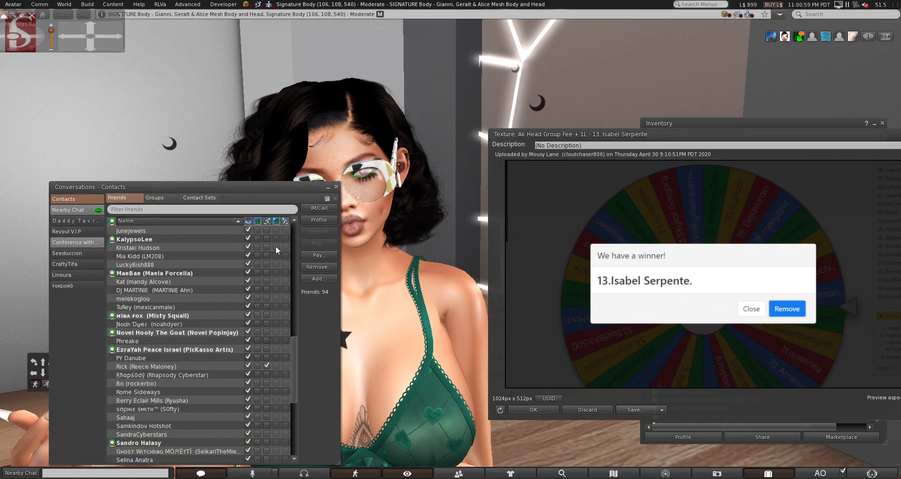
pyautogui.click(154, 197)
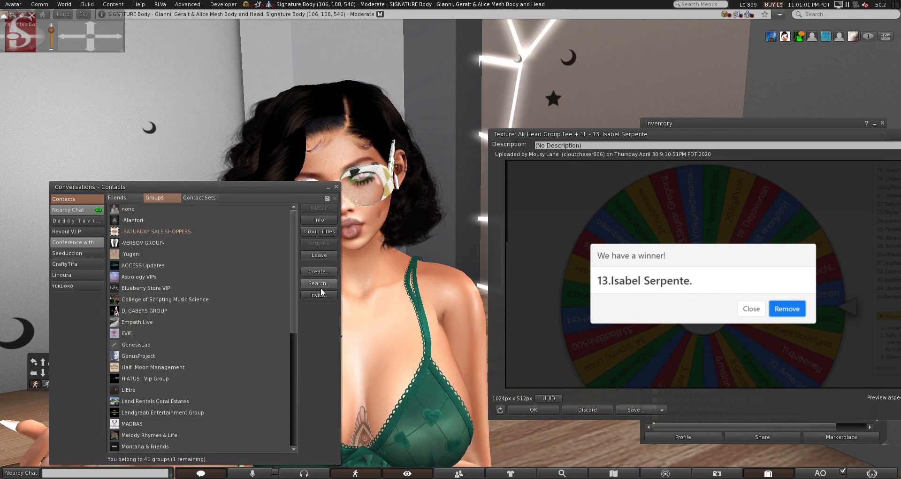
pyautogui.click(318, 283)
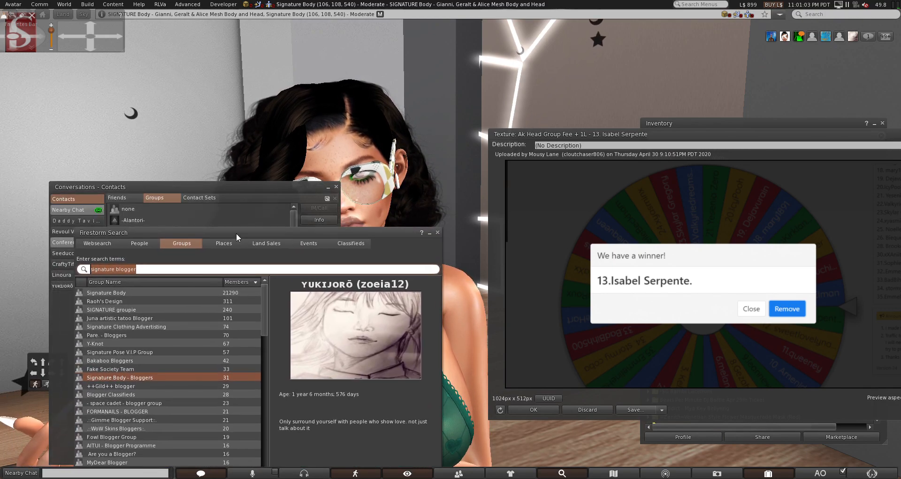
pyautogui.click(139, 244)
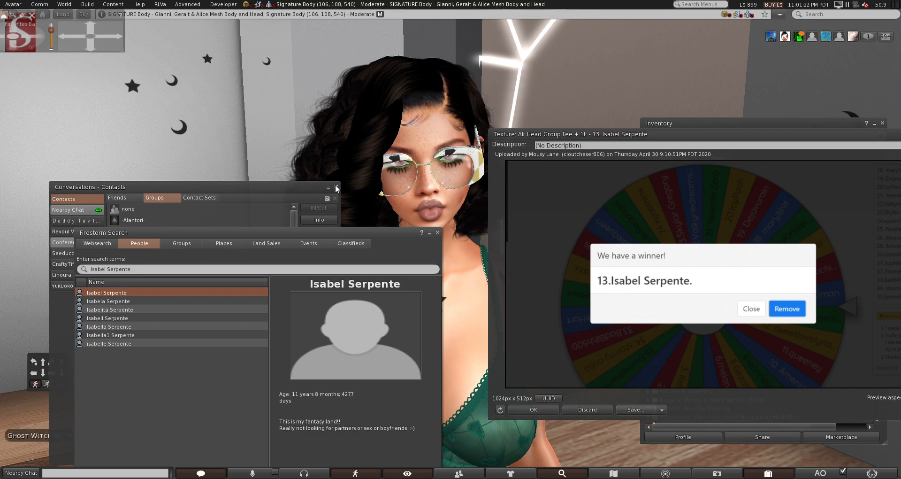
pyautogui.click(336, 187)
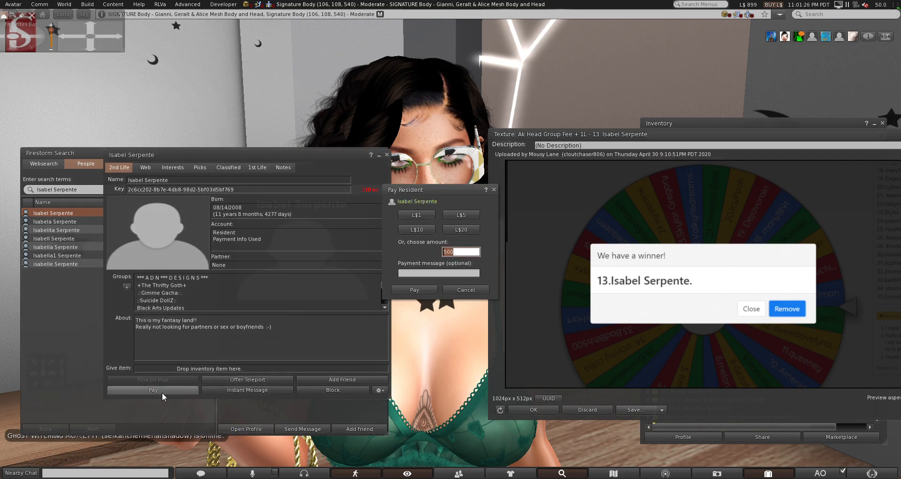
pyautogui.click(438, 273)
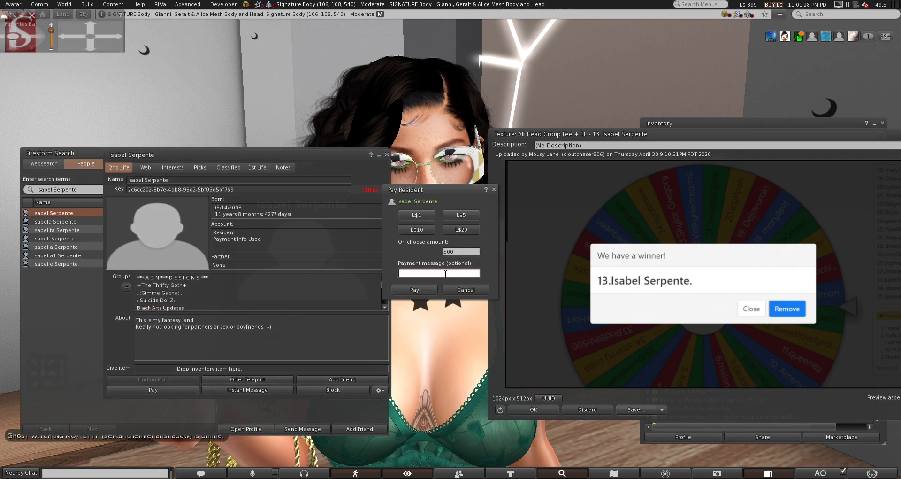
pyautogui.write('Comr')
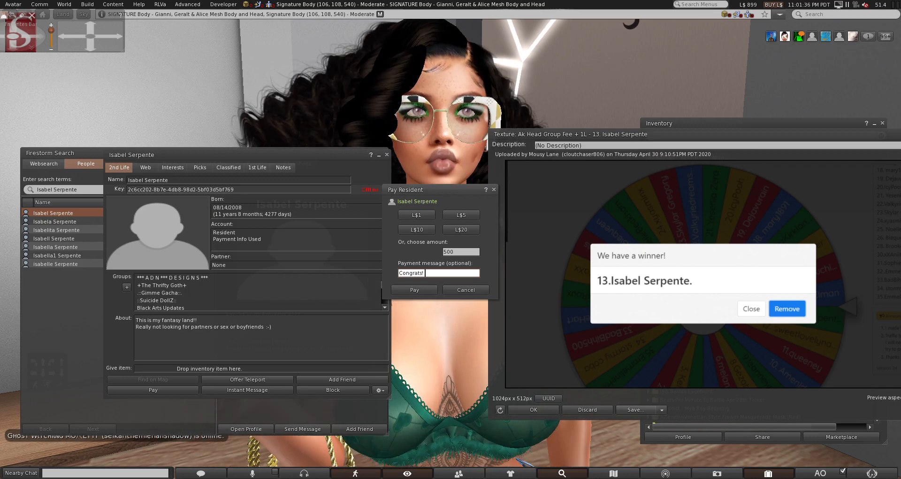
pyautogui.write('Thanks for w')
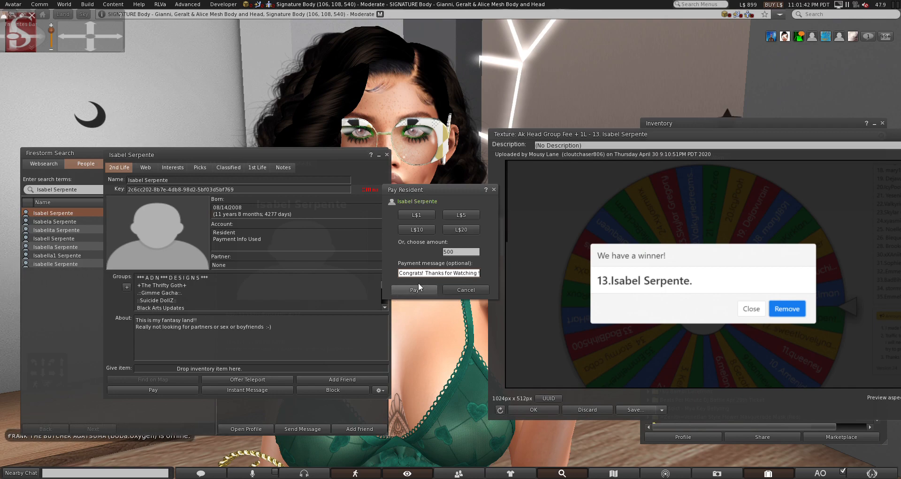
pyautogui.click(415, 289)
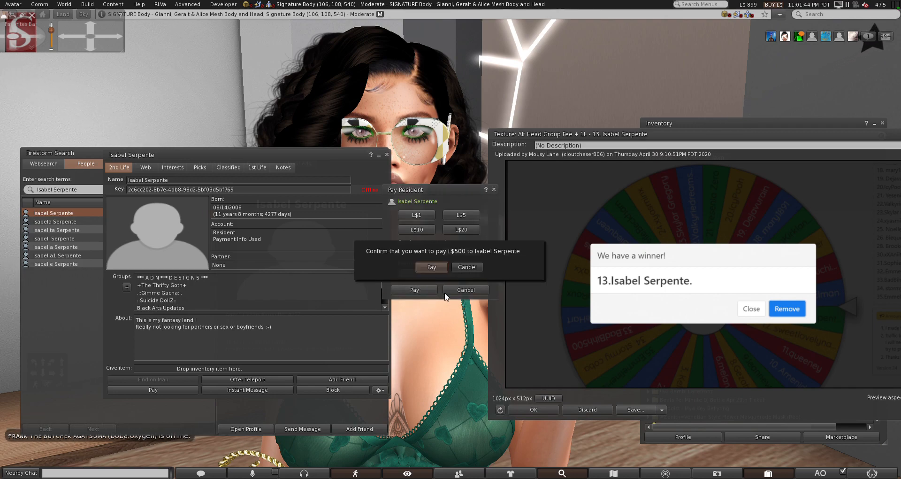
pyautogui.click(431, 266)
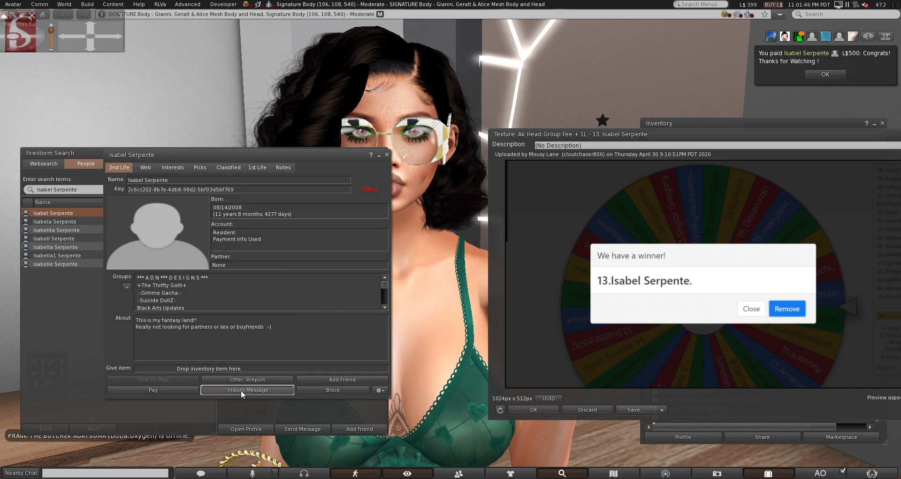
pyautogui.click(246, 390)
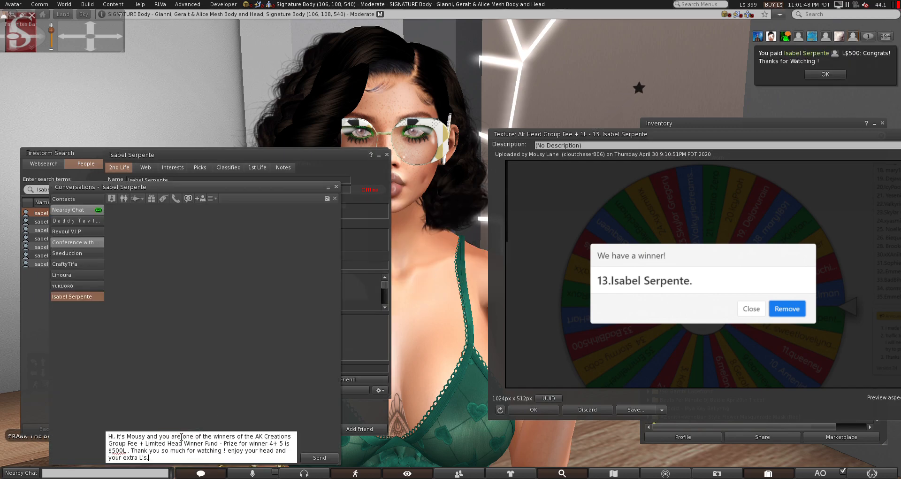
pyautogui.click(319, 458)
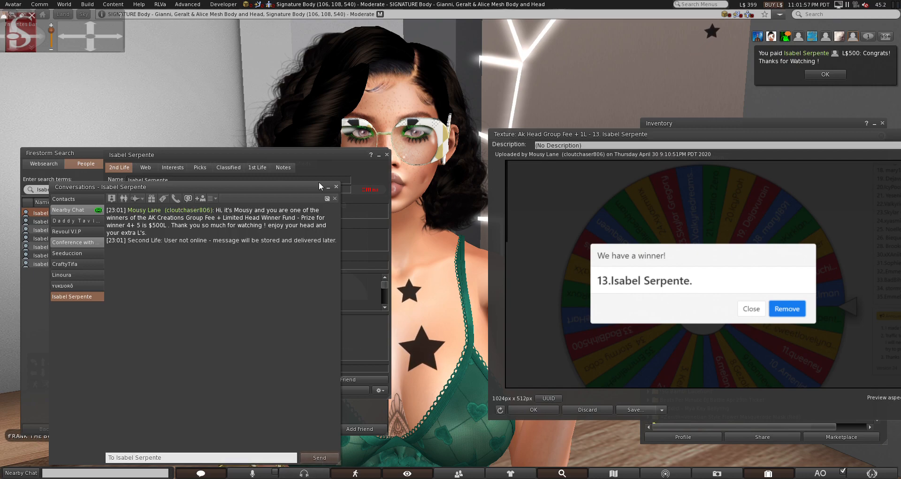
pyautogui.click(336, 186)
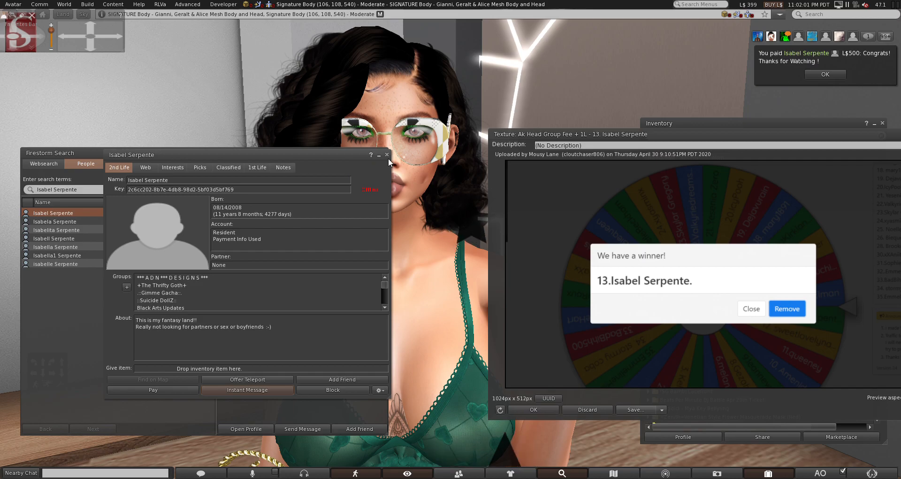
pyautogui.click(386, 156)
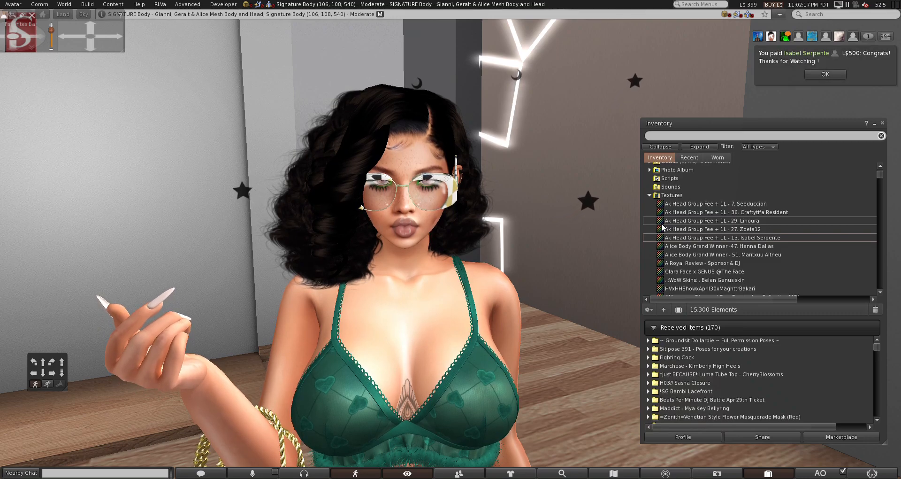
pyautogui.click(824, 74)
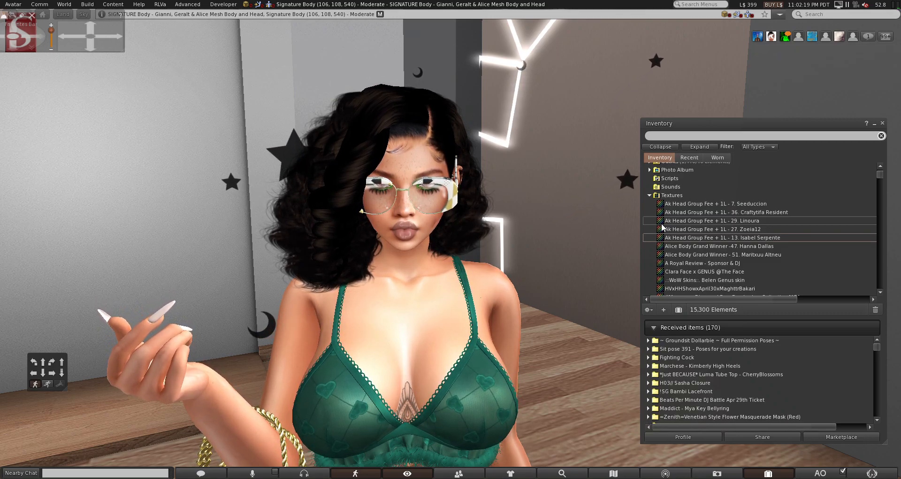